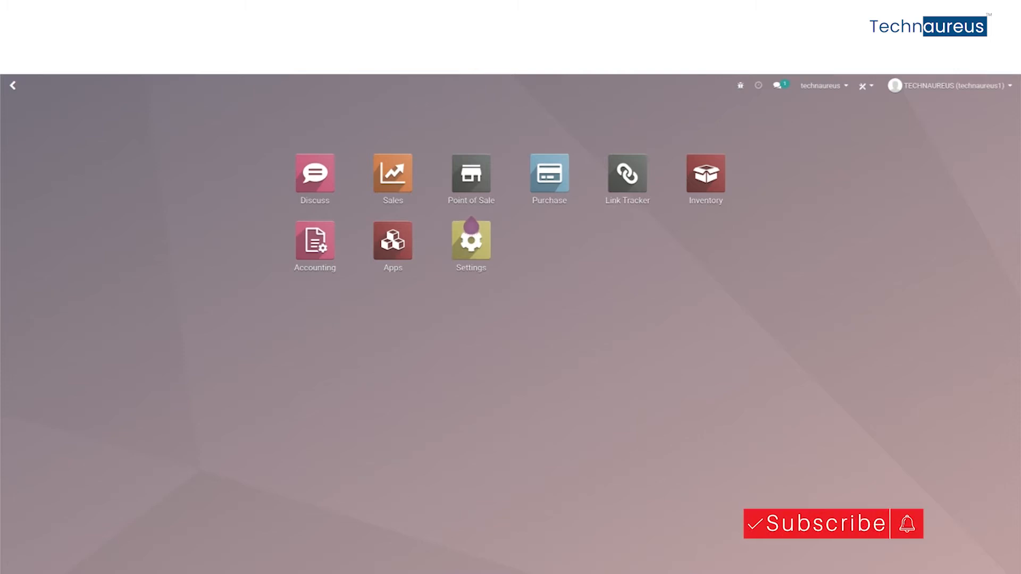
mouse_move(896, 550)
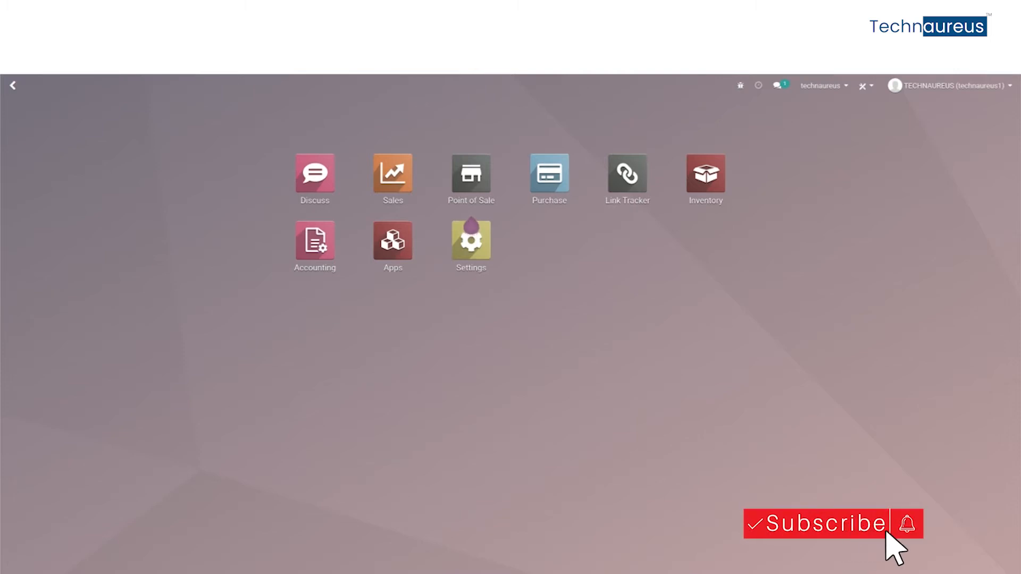
mouse_move(947, 355)
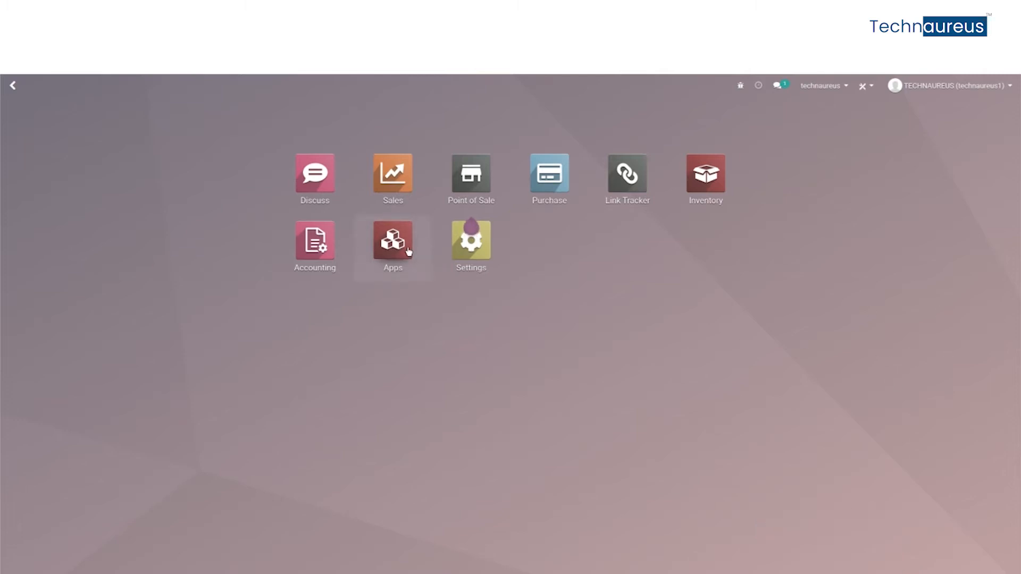
Step: Search Apps for 'loyal' and install the Loyalty Program (pos_loyalty) module
left_click(392, 240)
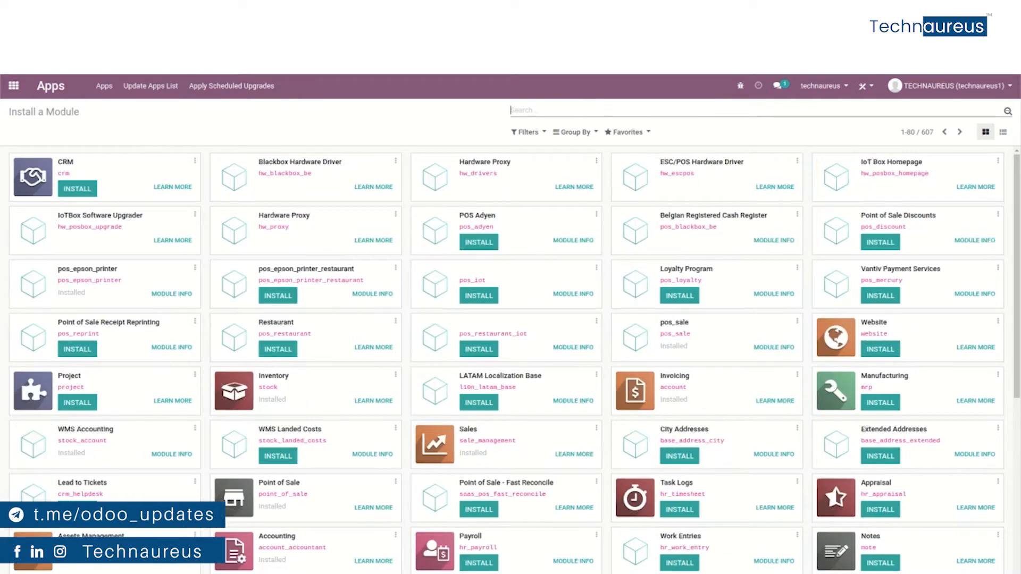
left_click(651, 110)
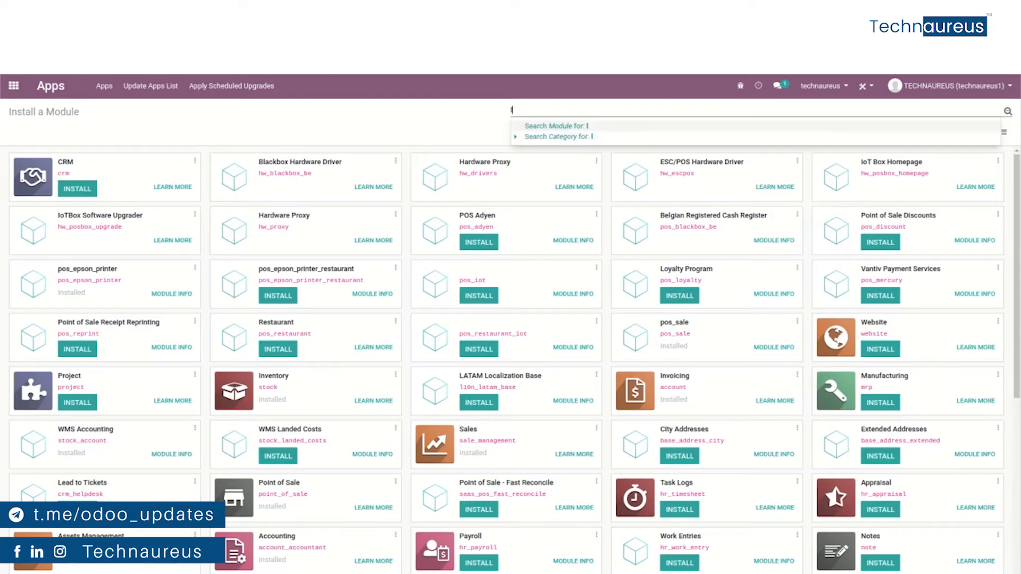
type("loyal")
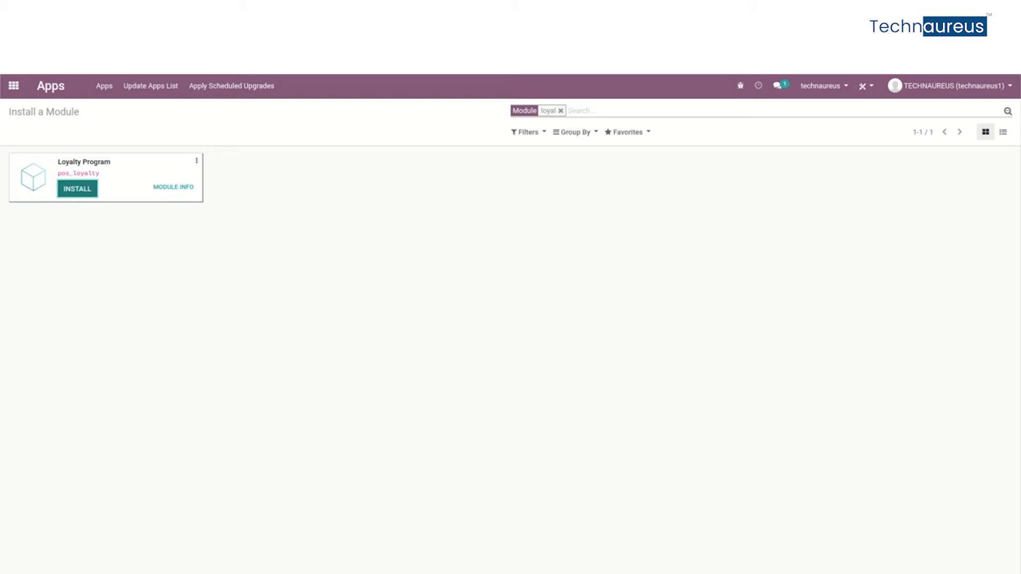
left_click(76, 189)
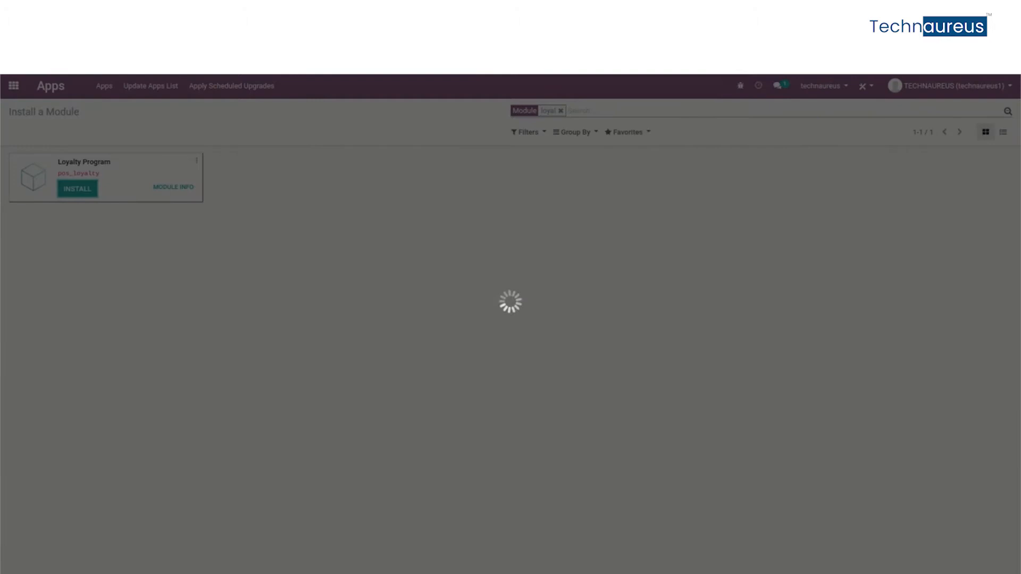
left_click(76, 188)
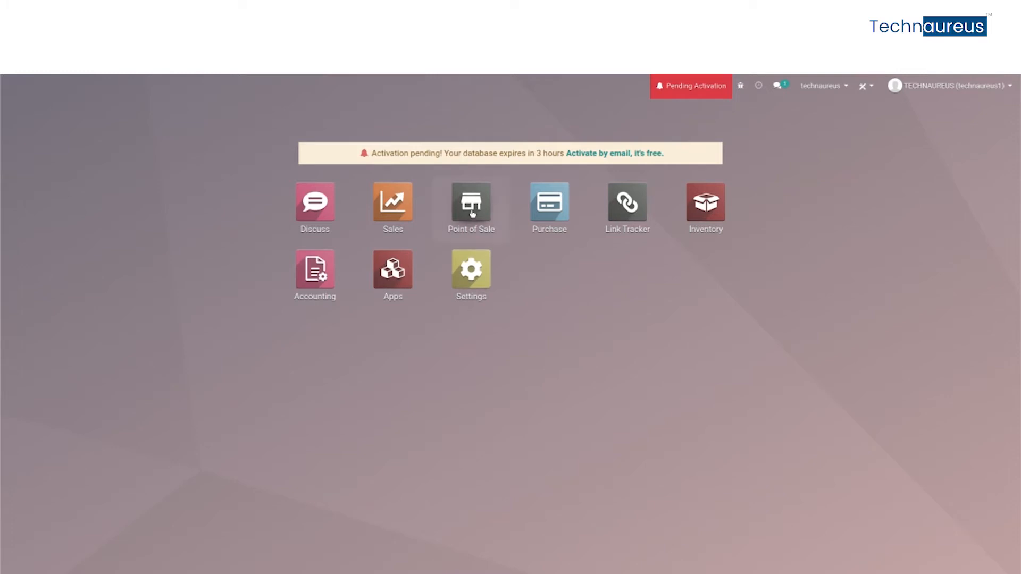
Step: From the Point of Sale app, go to Configuration > Settings
left_click(470, 202)
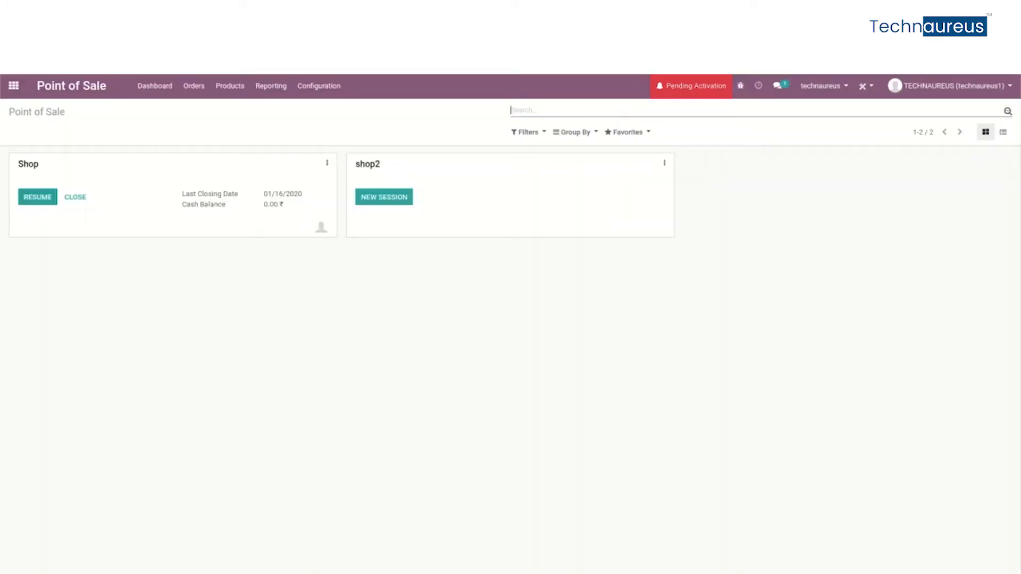
left_click(319, 85)
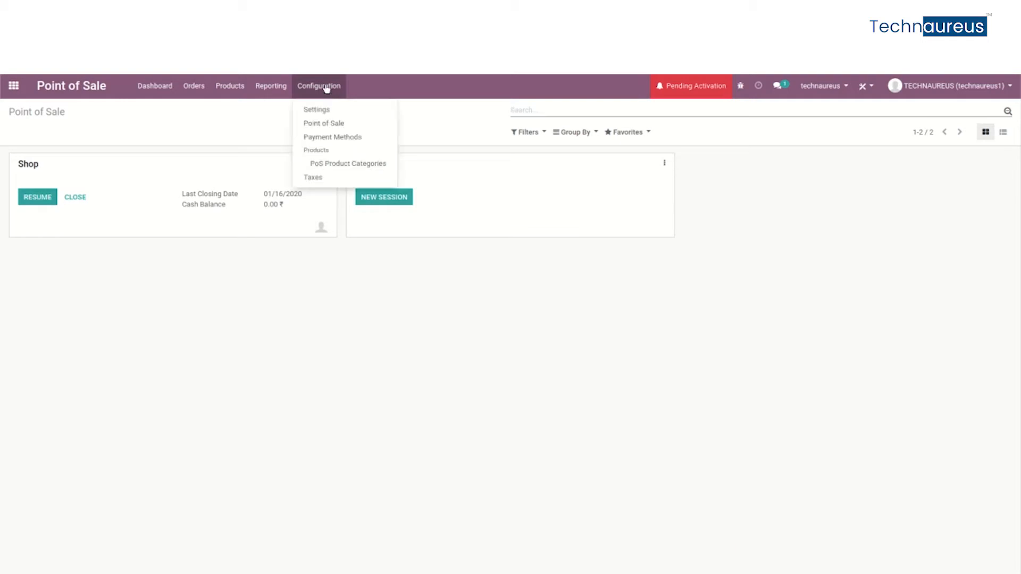
left_click(330, 112)
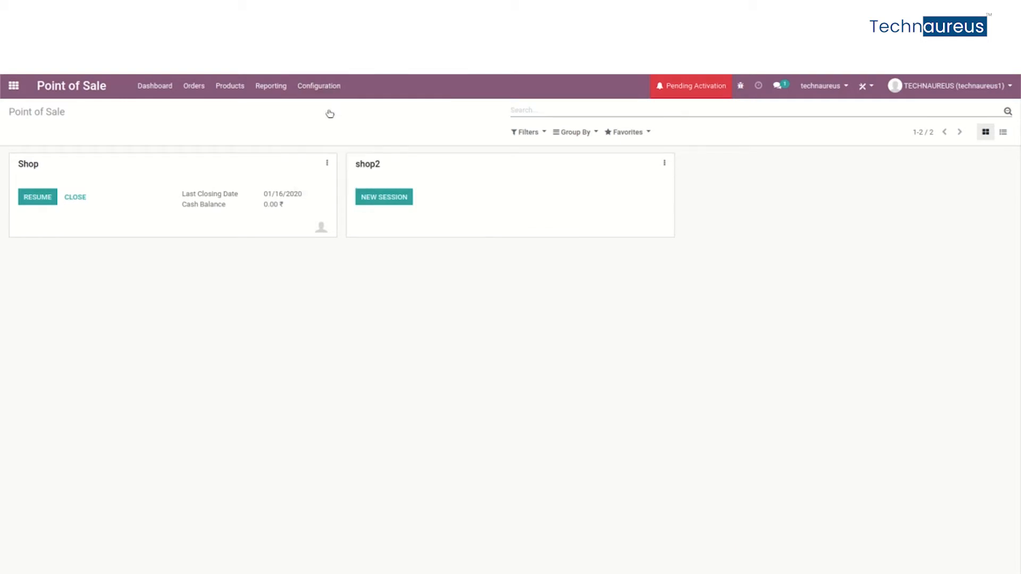
mouse_move(325, 93)
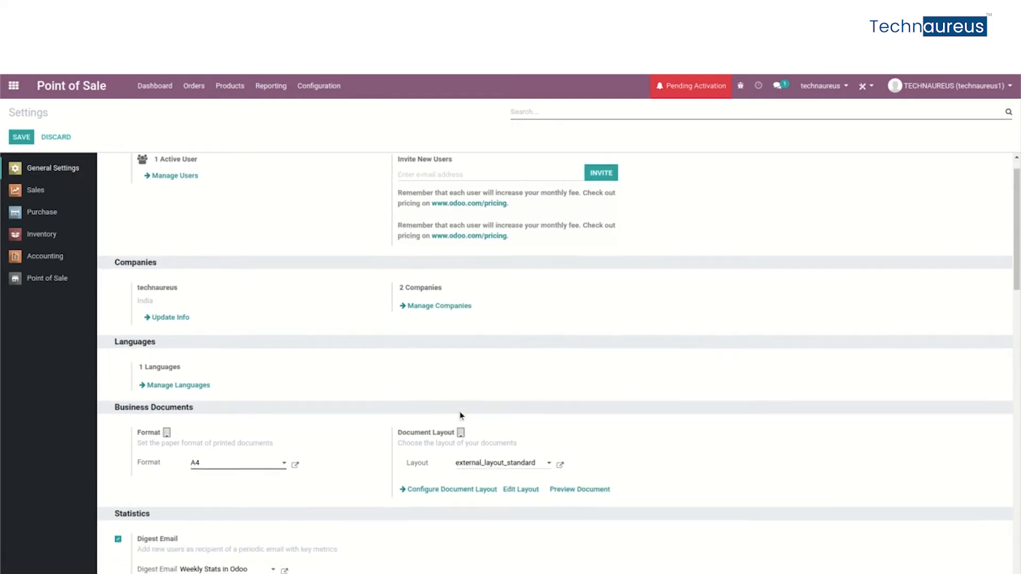
Step: Browse the General Settings sections, then show the Point of Sale Configuration menu
scroll("down", 3)
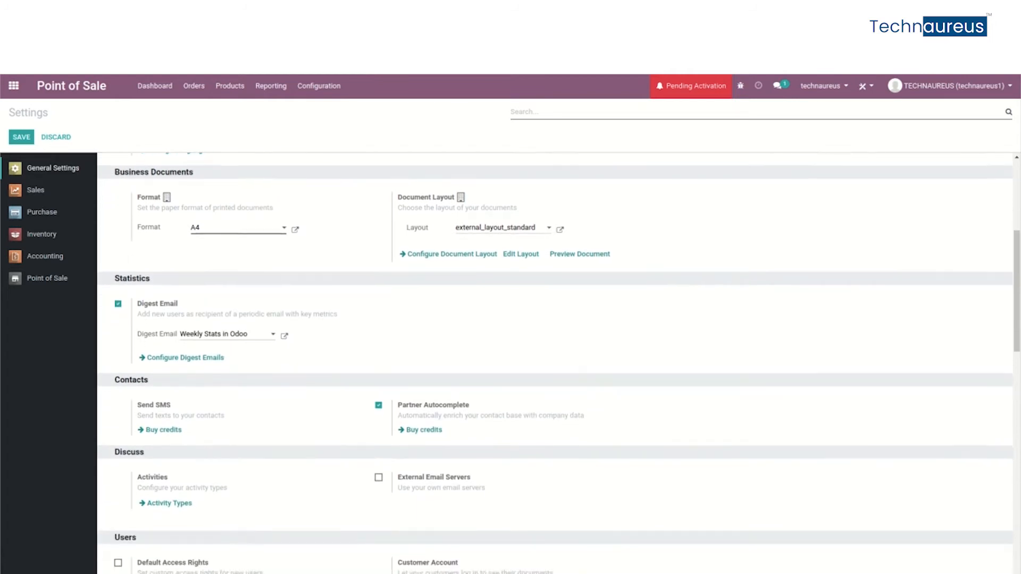
scroll("down", 3)
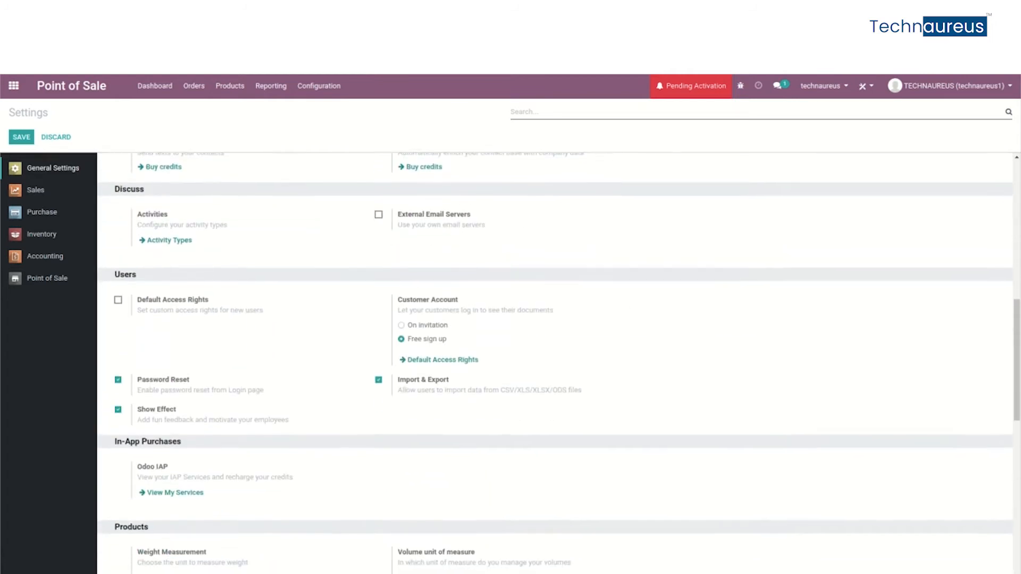
scroll("down", 3)
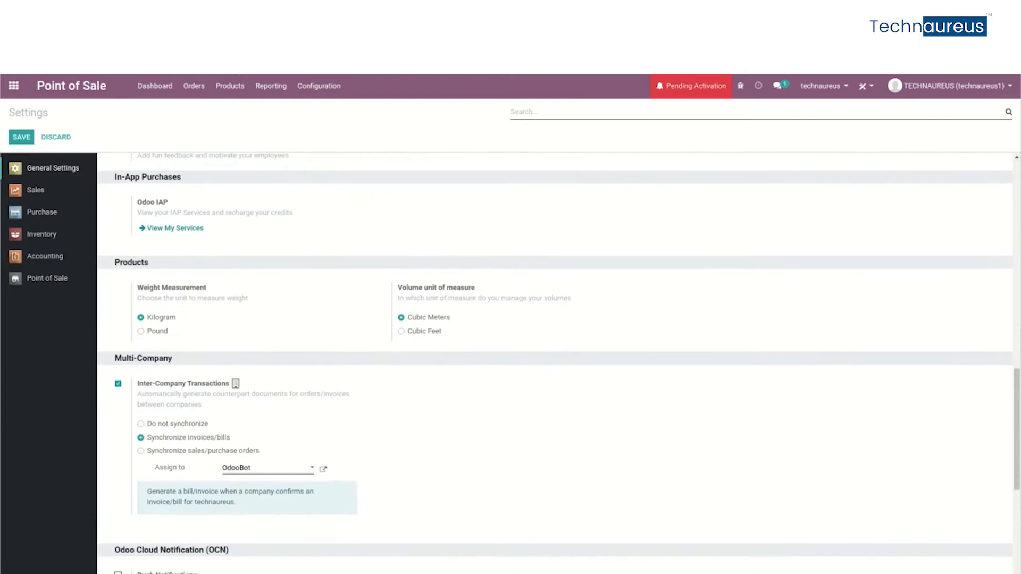
scroll("down", 3)
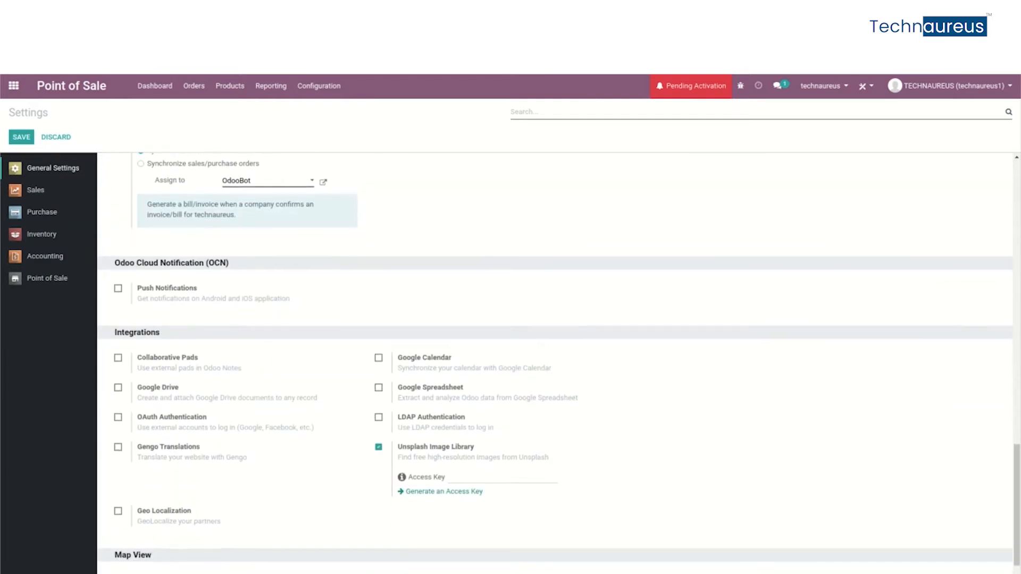
scroll("down", 3)
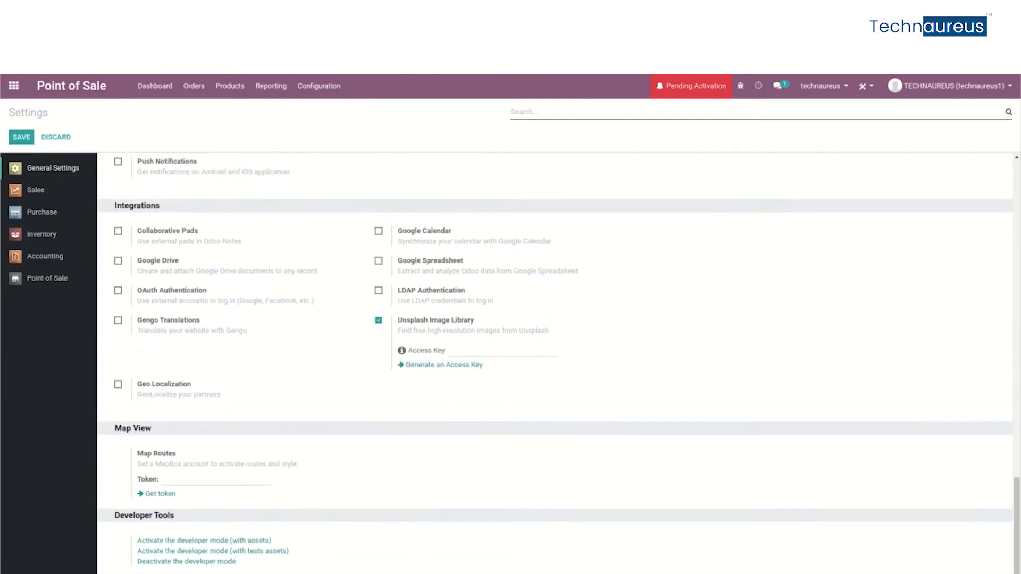
scroll("down", 3)
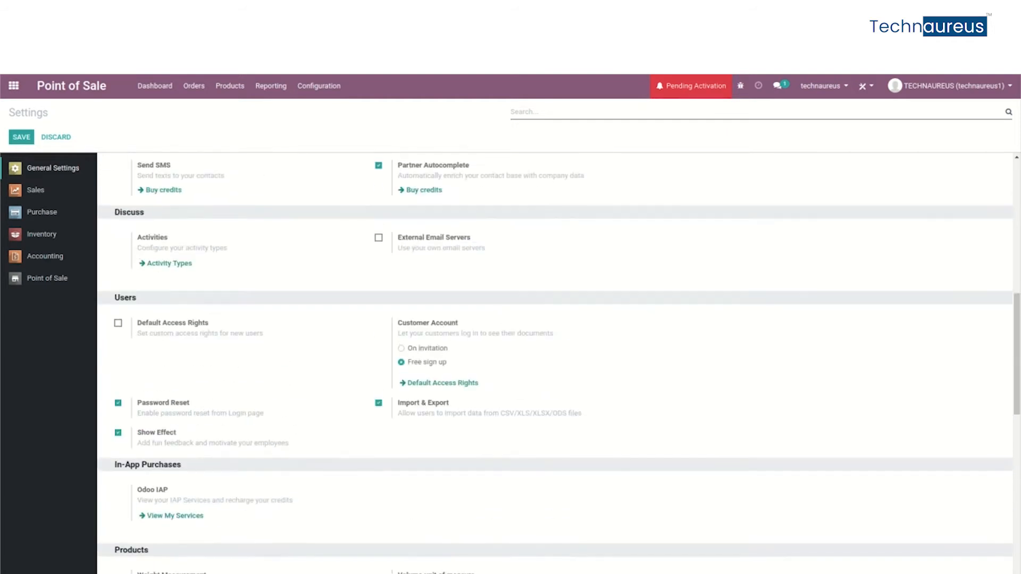
scroll("up", 3)
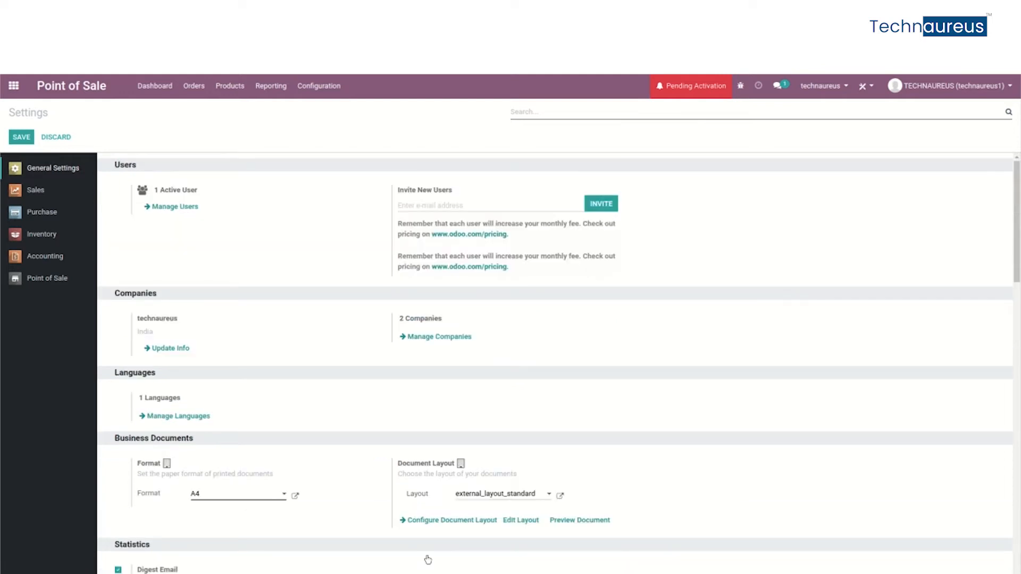
mouse_move(385, 165)
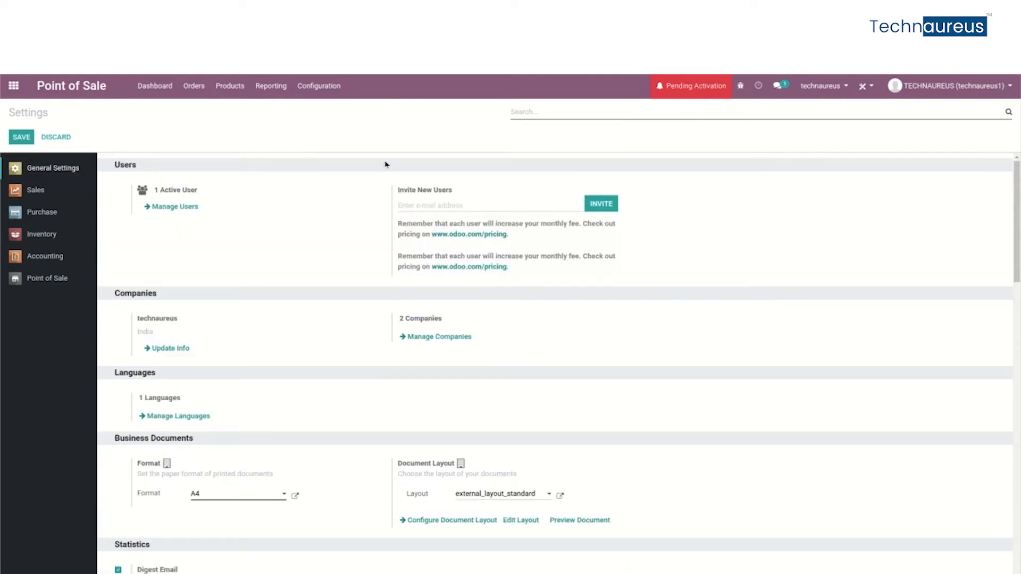
left_click(318, 85)
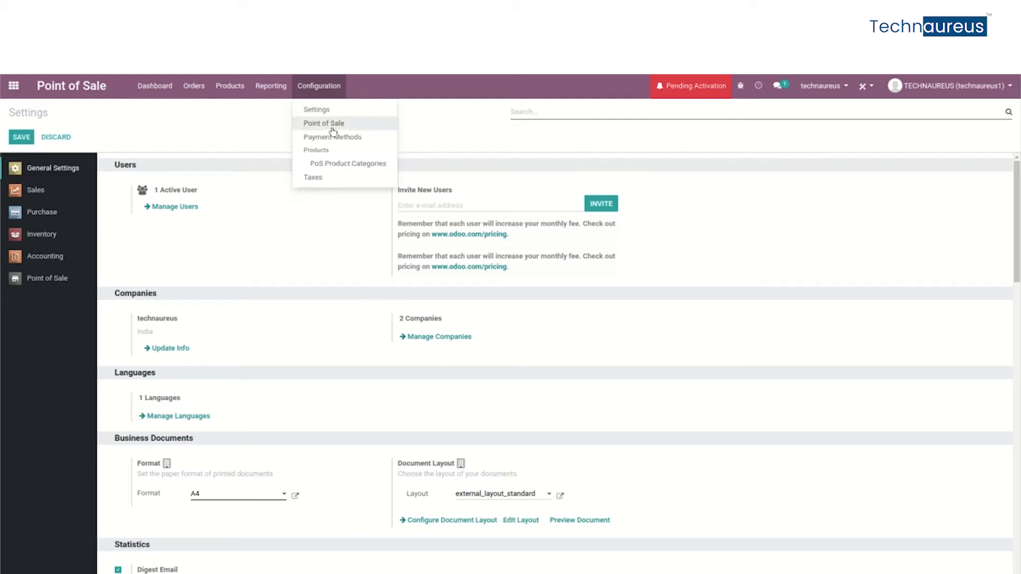
Step: Open the Shop record from the Configuration > Point of Sale list
left_click(324, 123)
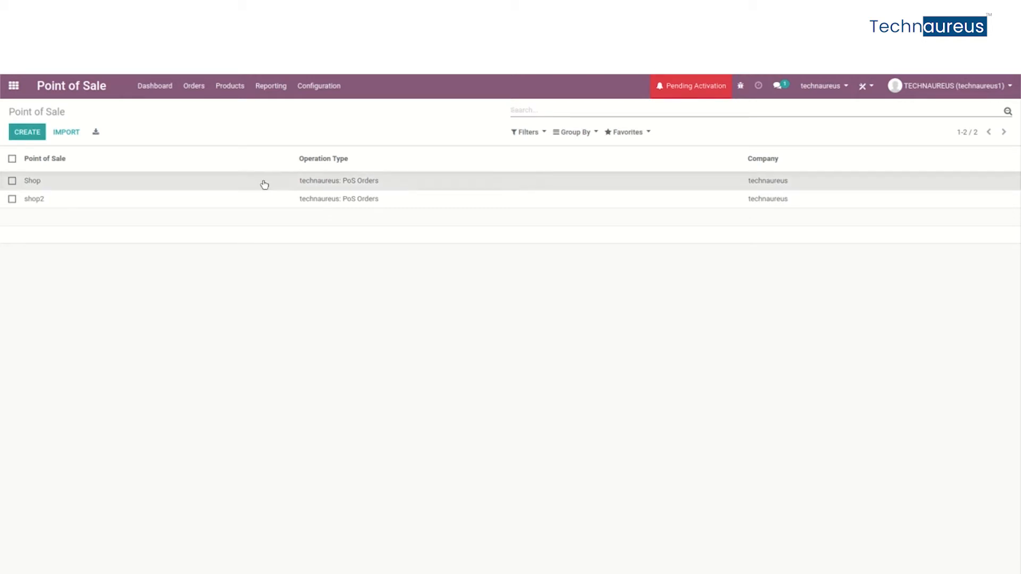
left_click(32, 180)
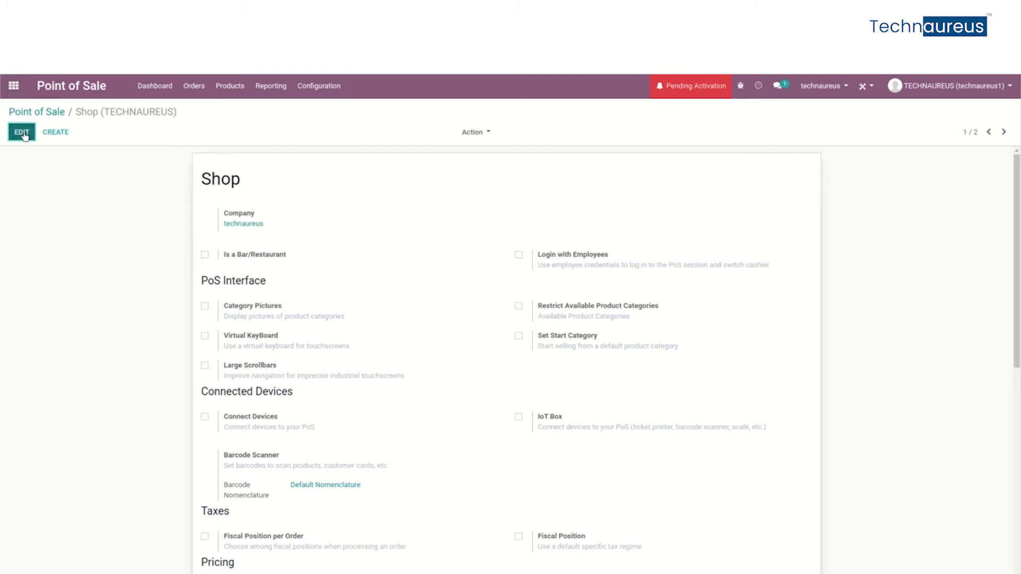
Step: Enable Loyalty Program under the Shop's Pricing settings and begin creating a new program
left_click(21, 132)
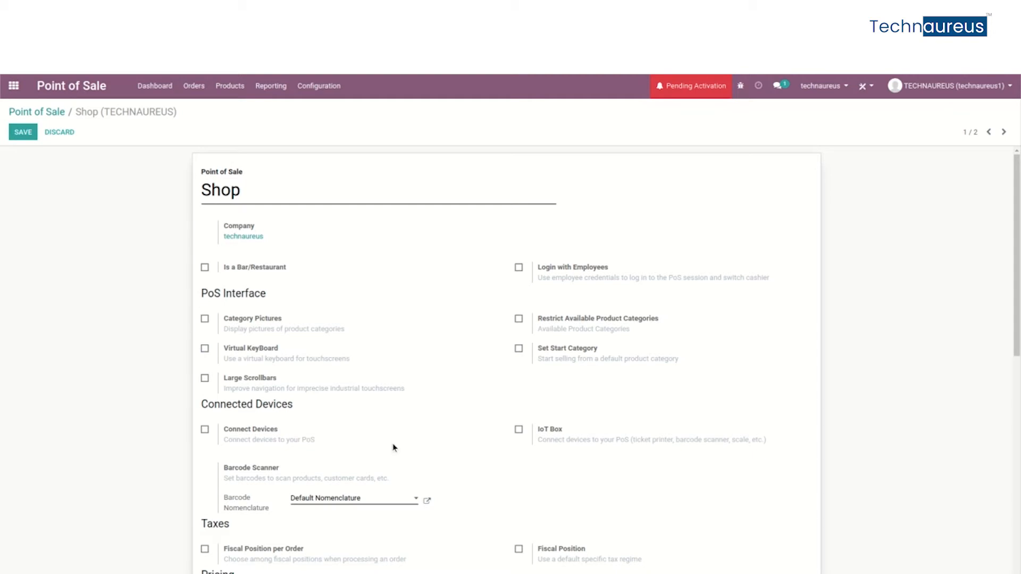
scroll("down", 3)
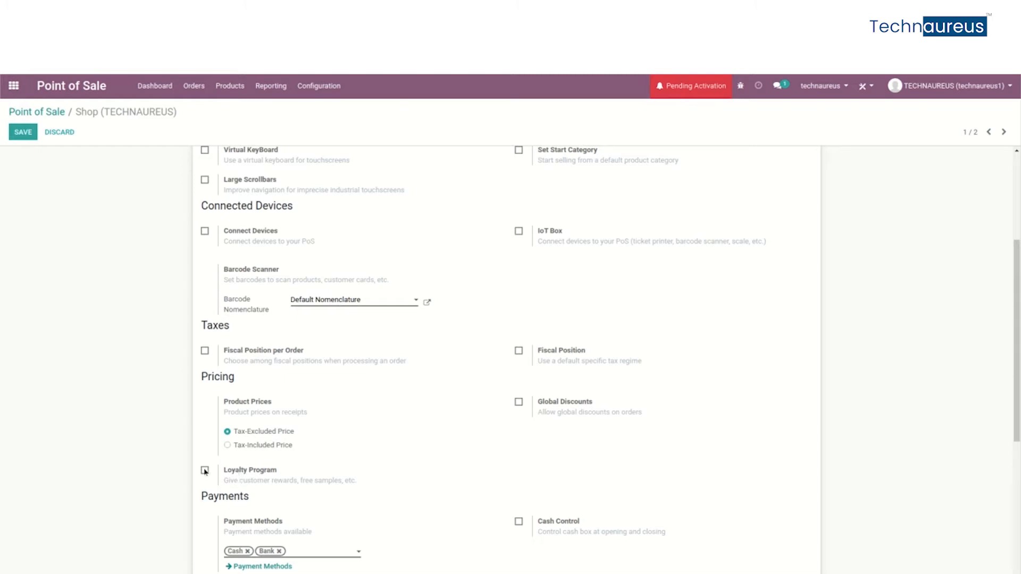
left_click(204, 471)
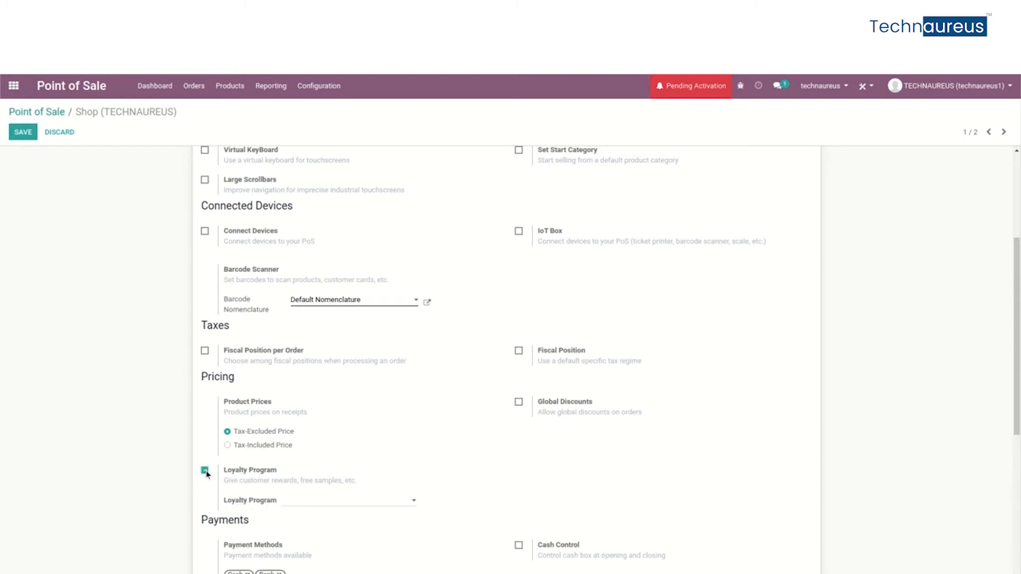
left_click(205, 470)
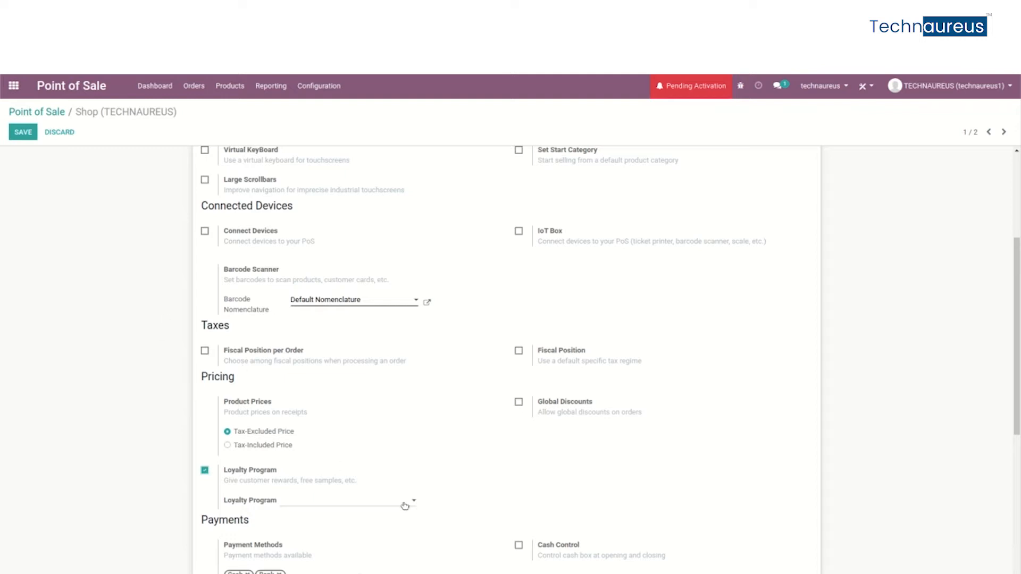
left_click(351, 500)
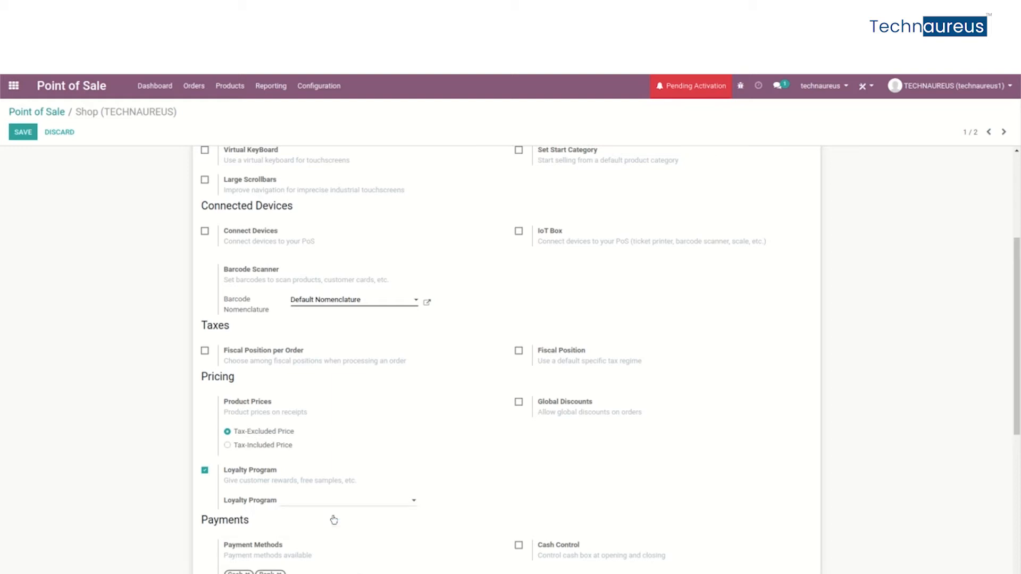
left_click(319, 500)
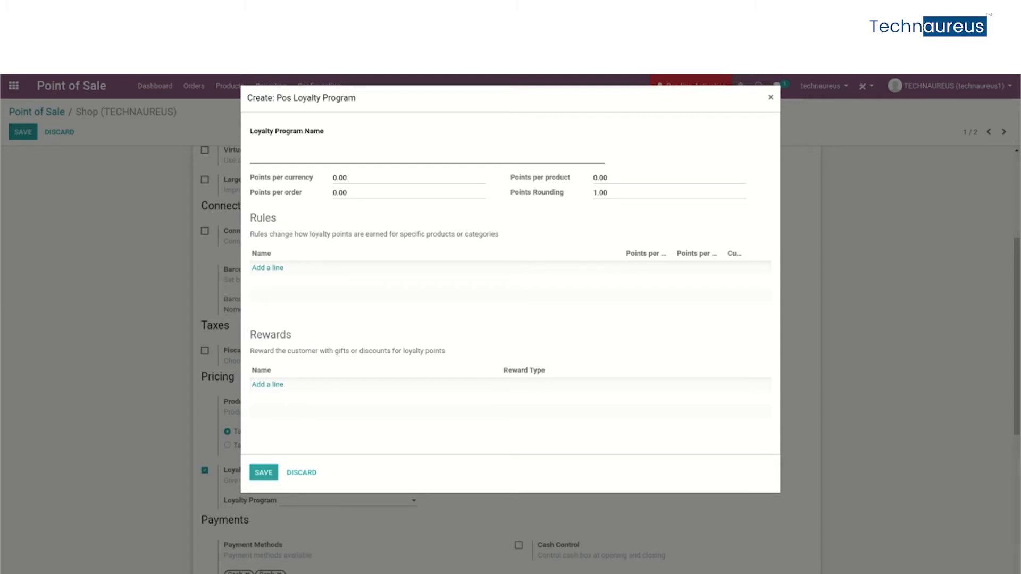
Step: Name the loyalty program 'demo' with 10 points per currency and 20 per product
left_click(426, 148)
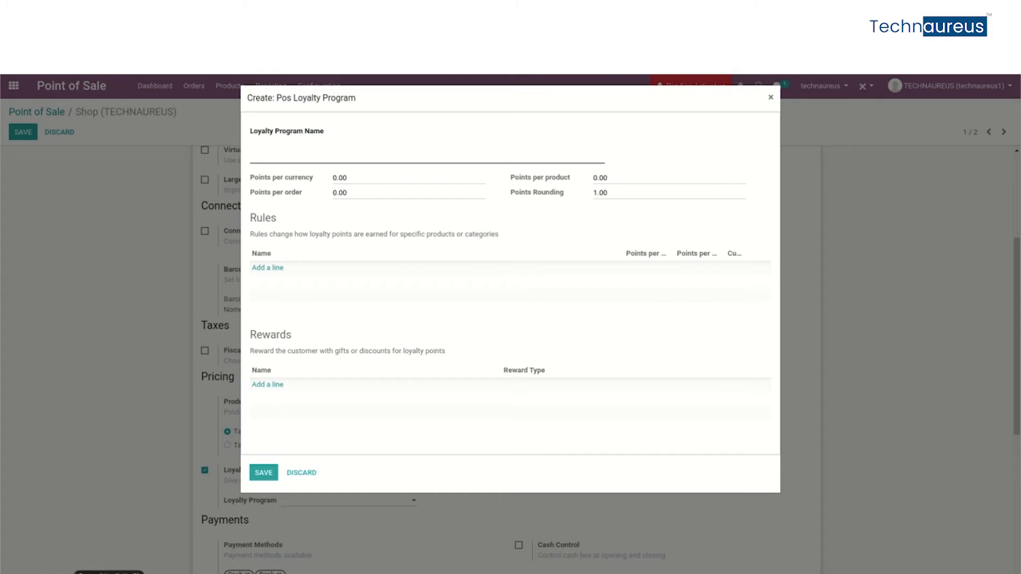
mouse_move(461, 233)
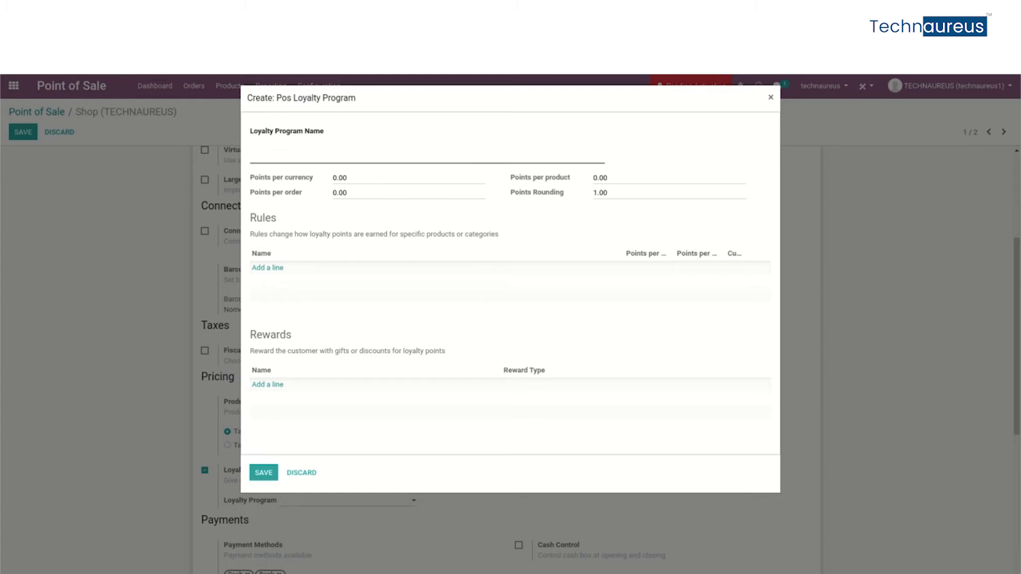
type("dem")
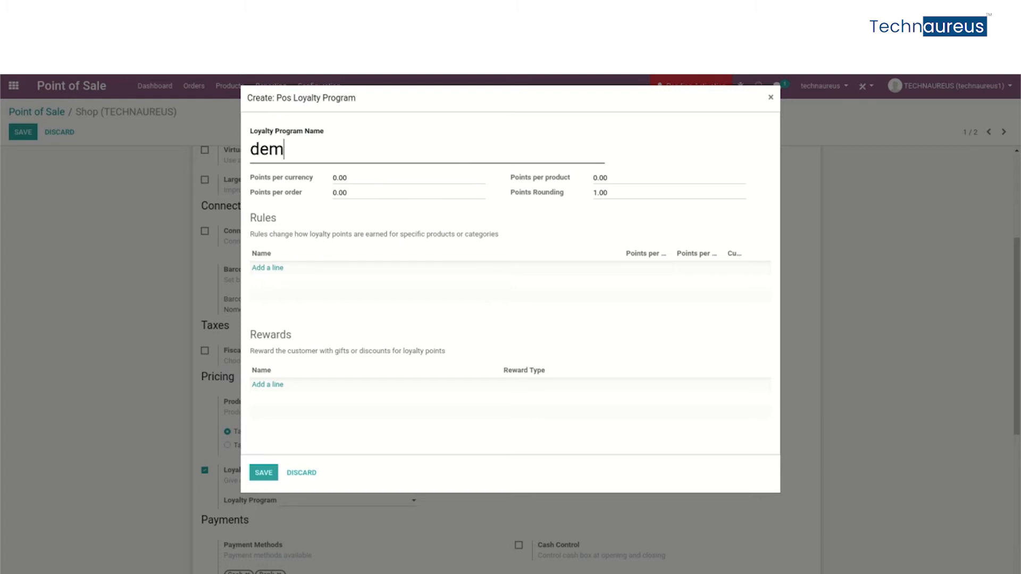
type("o")
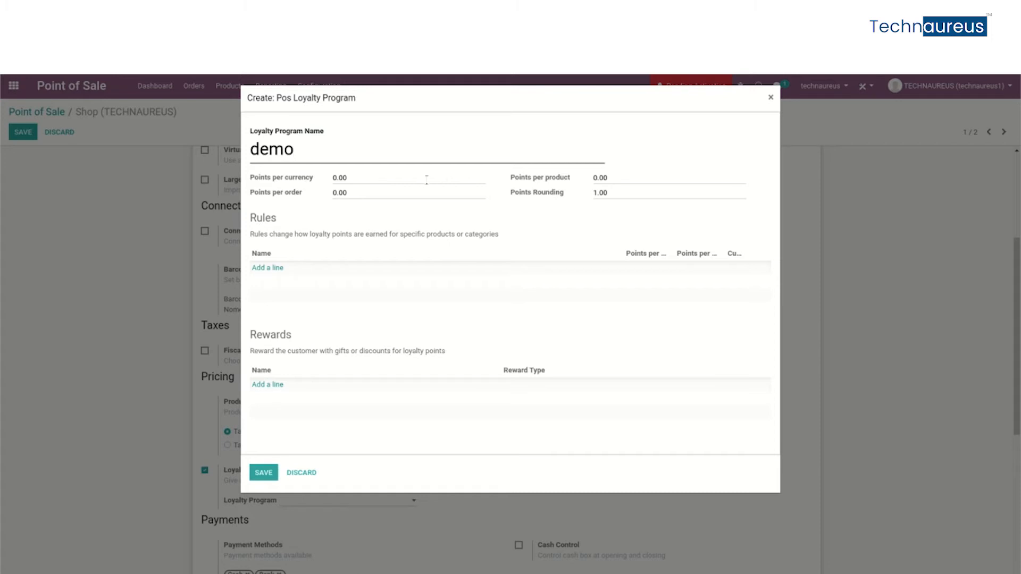
mouse_move(620, 174)
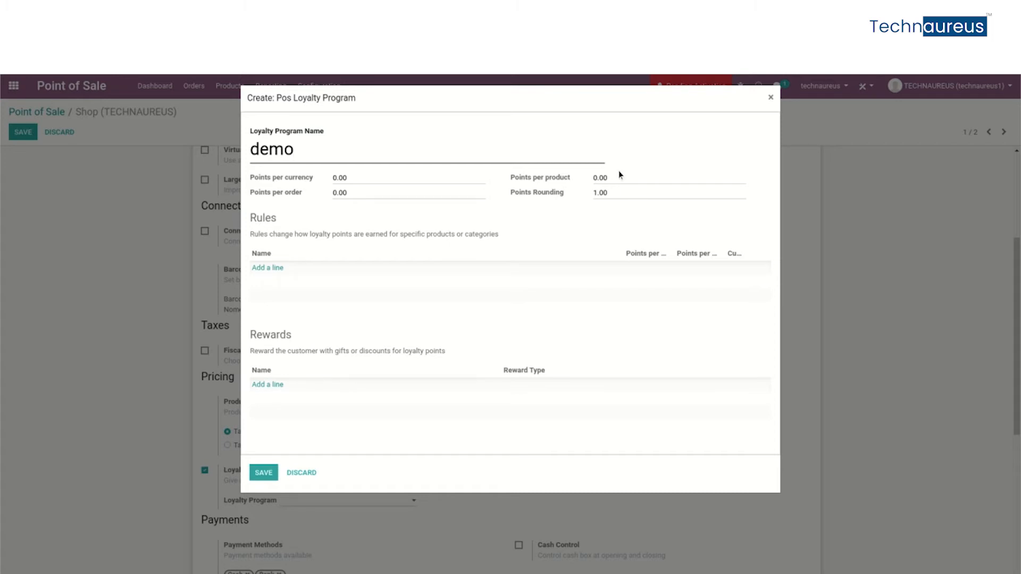
mouse_move(553, 206)
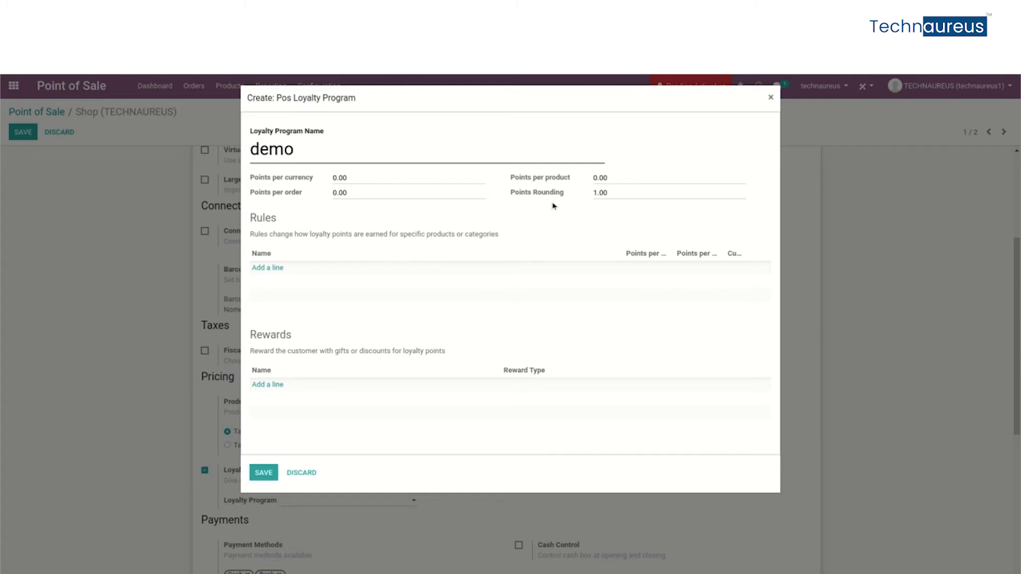
left_click(340, 177)
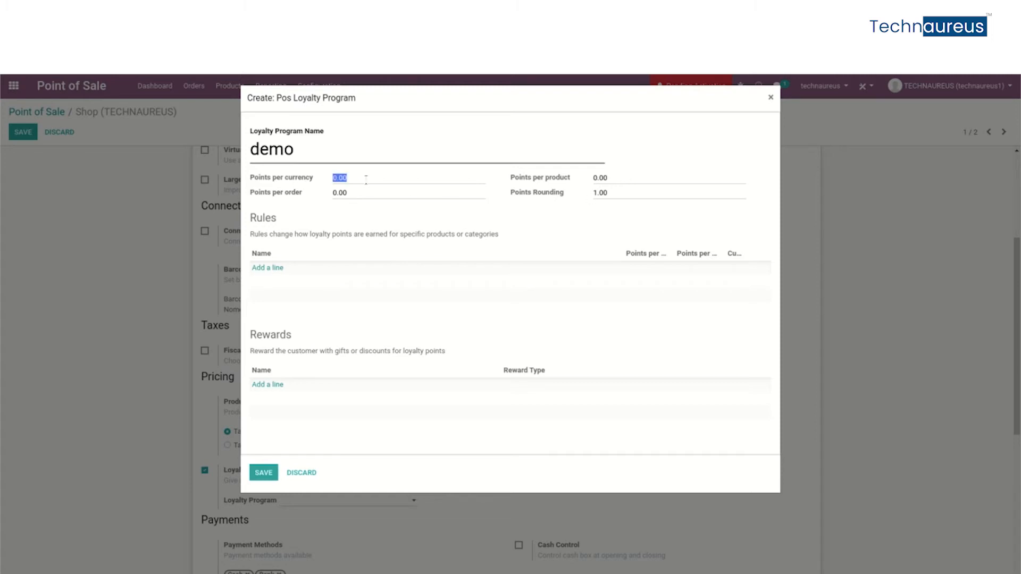
type("10")
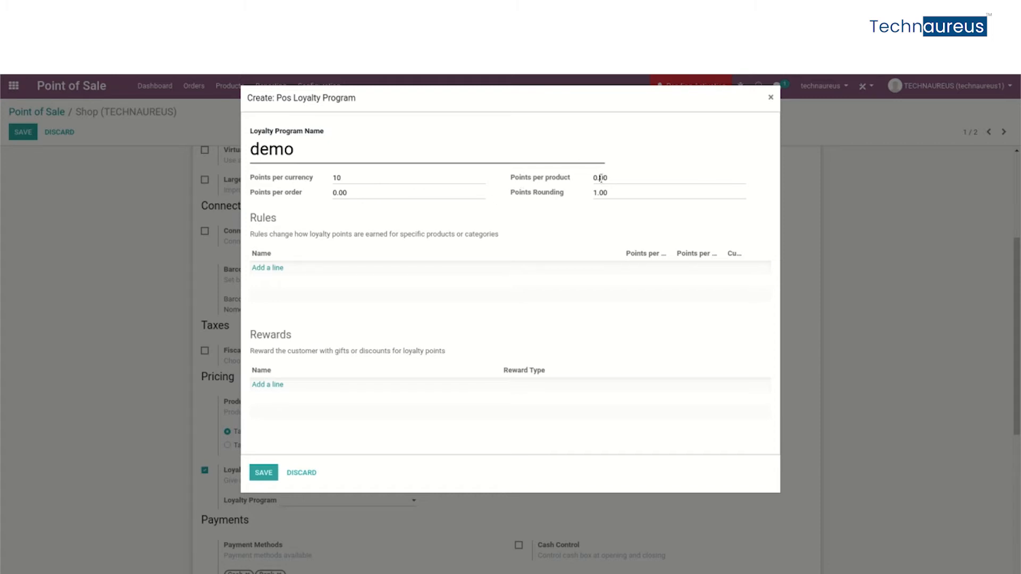
type("20")
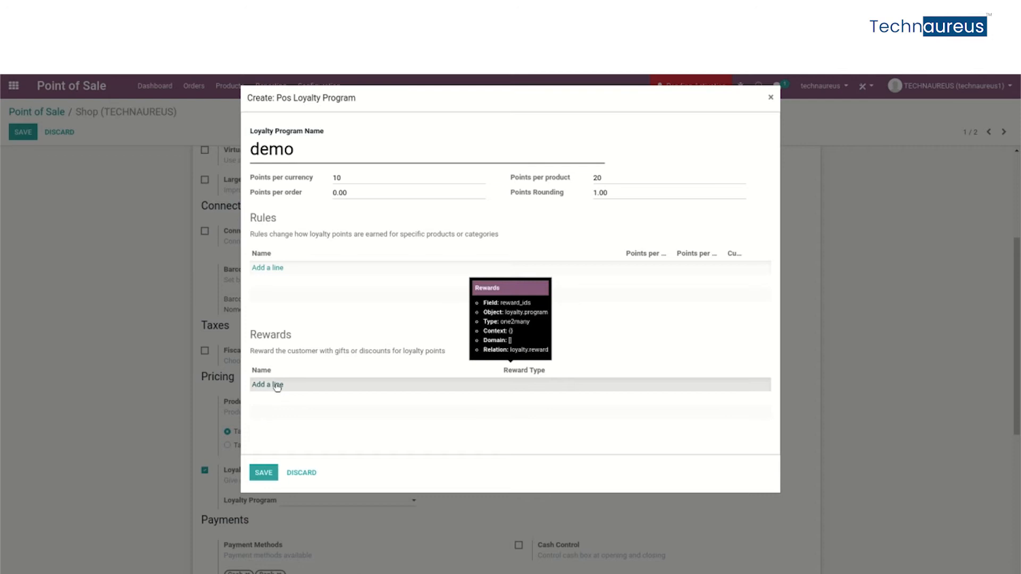
Step: Add a 'free coin' Gift reward giving [DISC] Discount for 1000 points
left_click(267, 384)
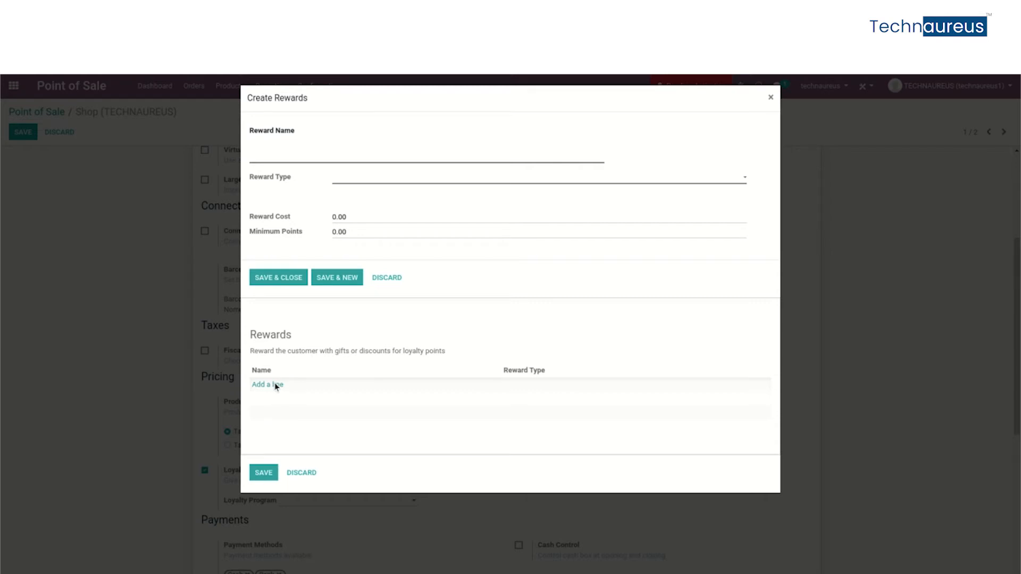
mouse_move(284, 385)
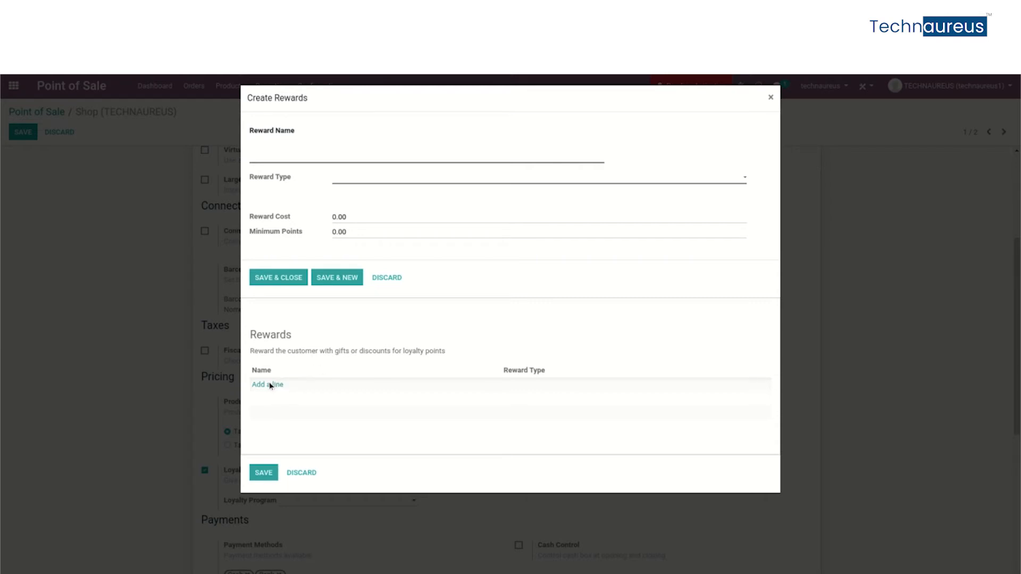
mouse_move(320, 213)
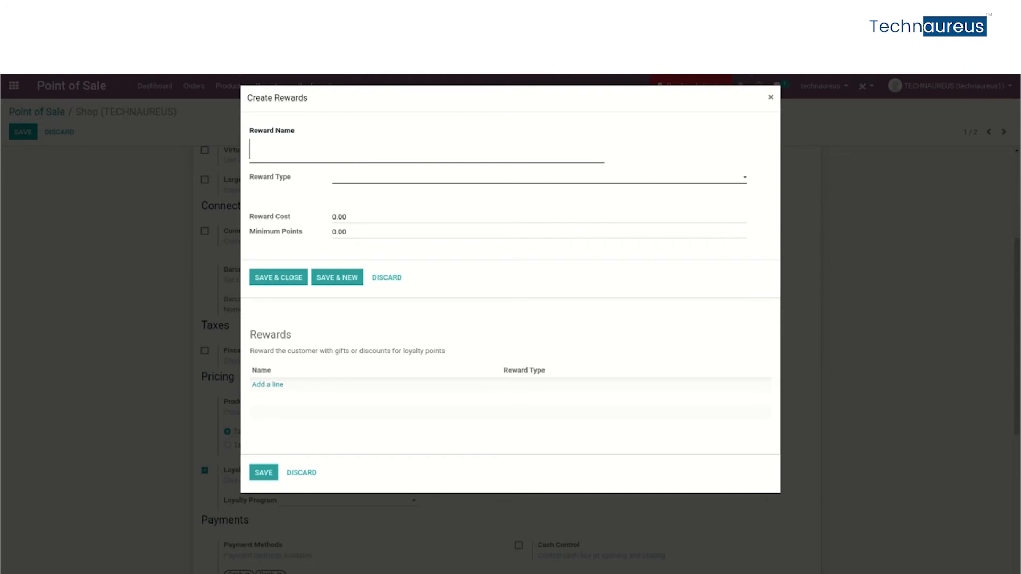
type("f")
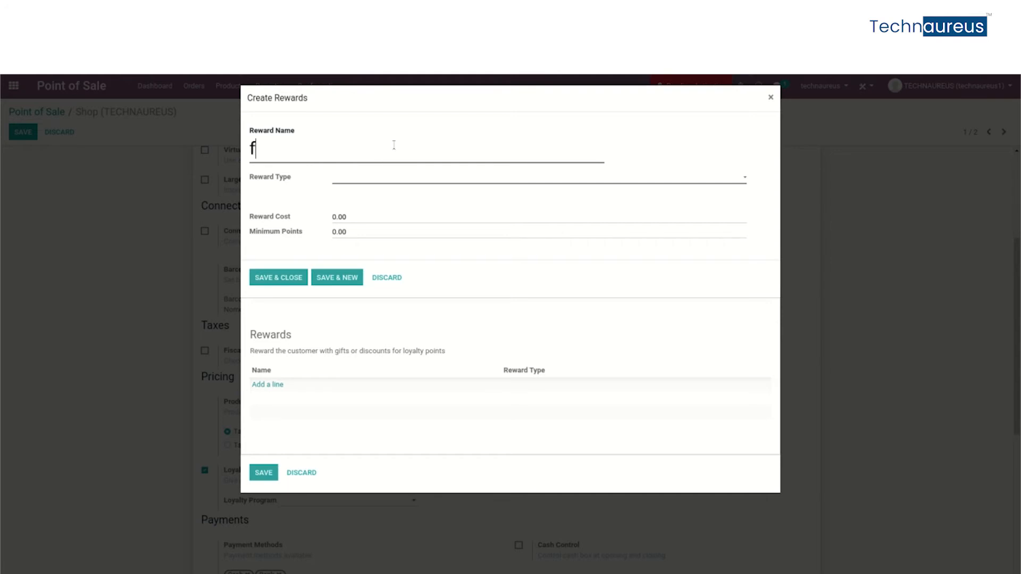
type("ree coi")
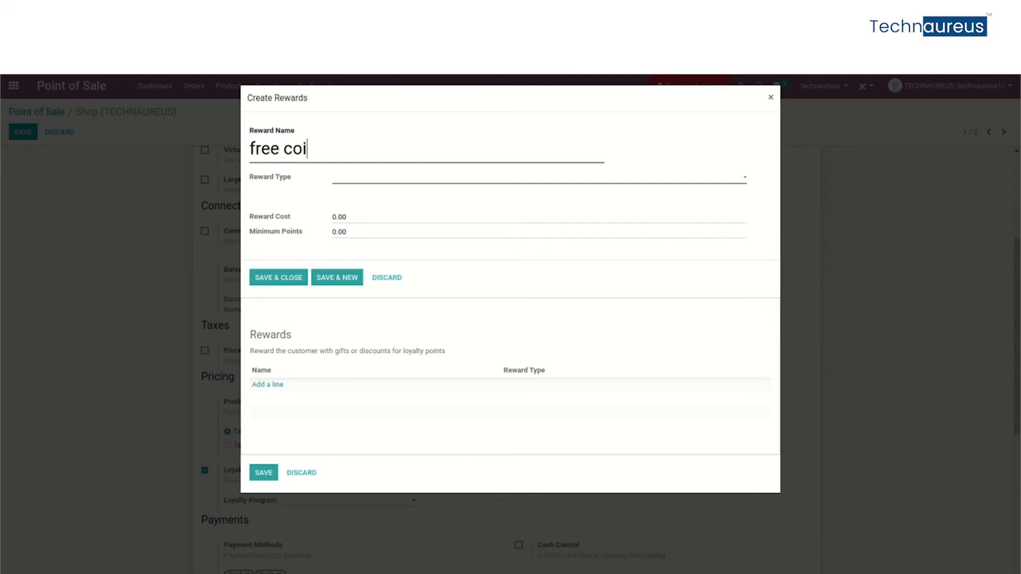
type("n")
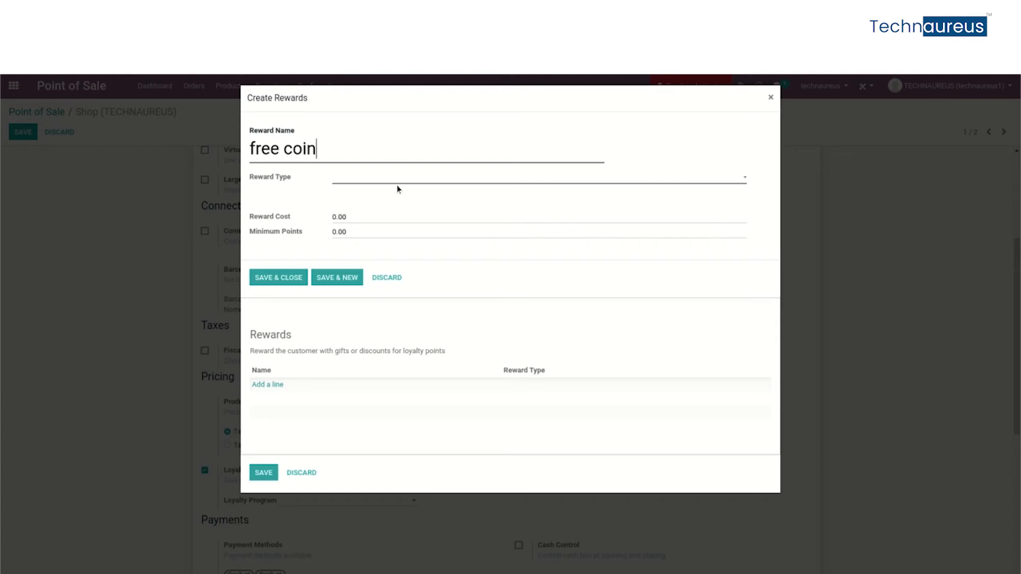
mouse_move(403, 182)
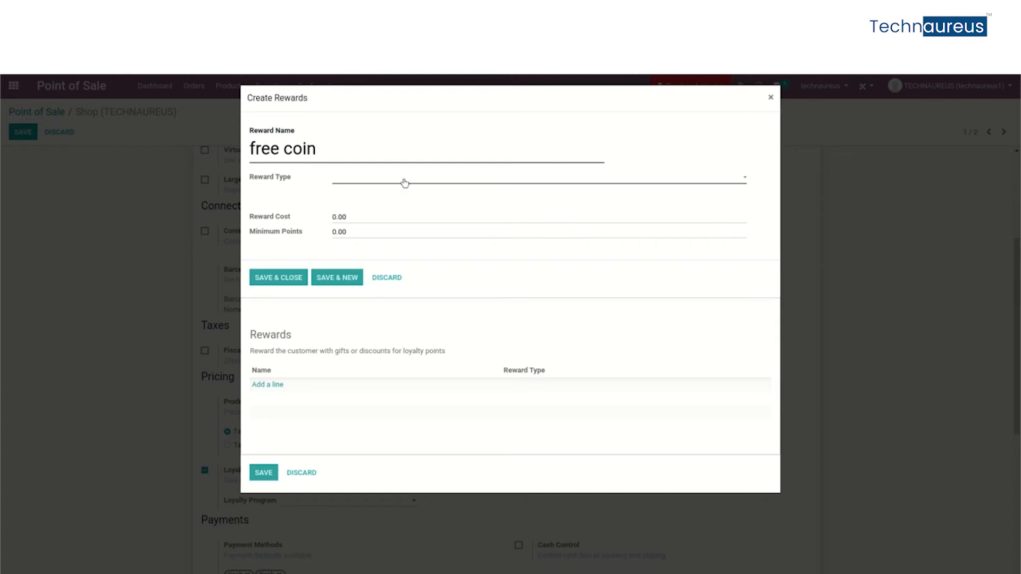
left_click(539, 177)
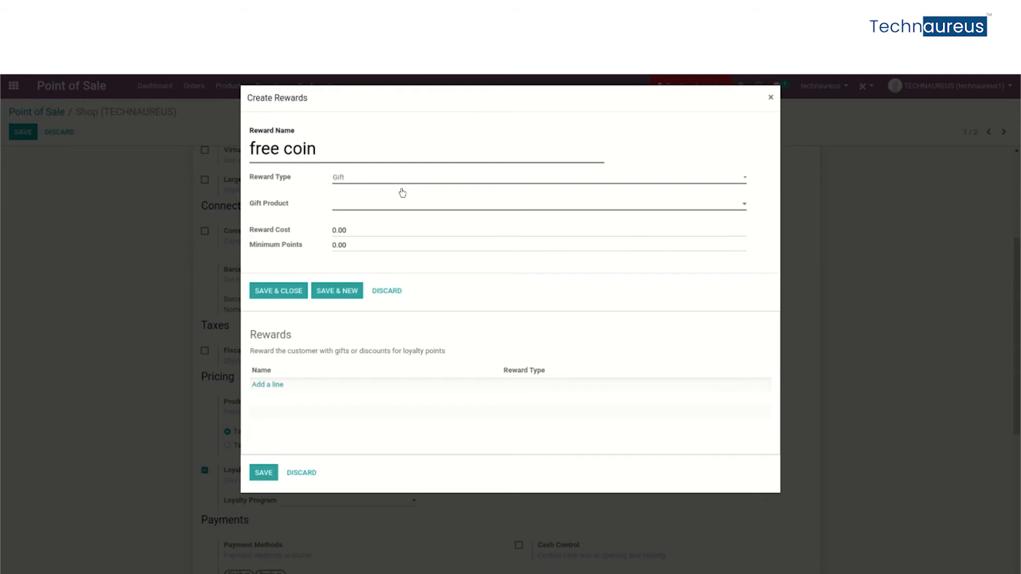
left_click(538, 204)
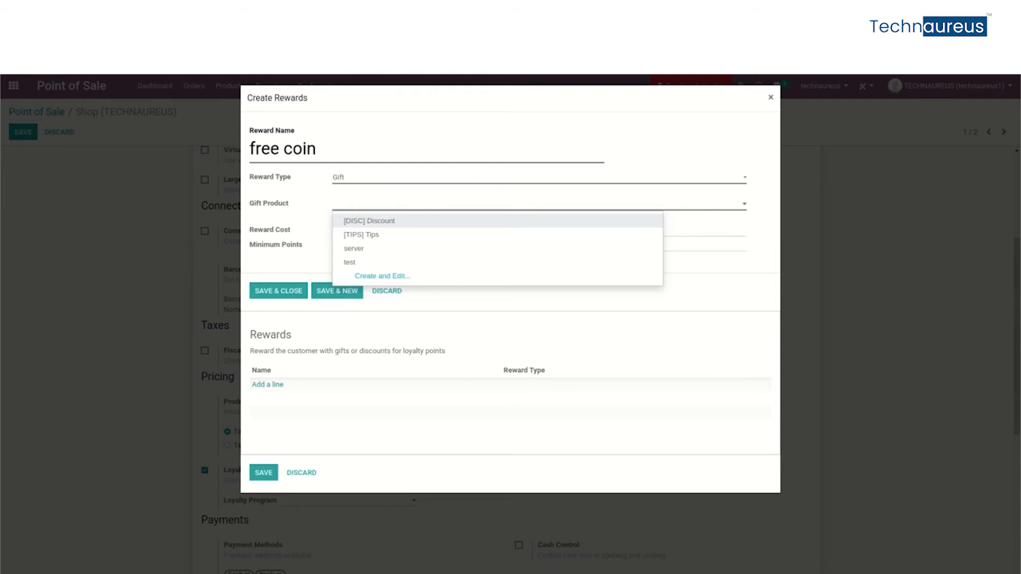
left_click(369, 221)
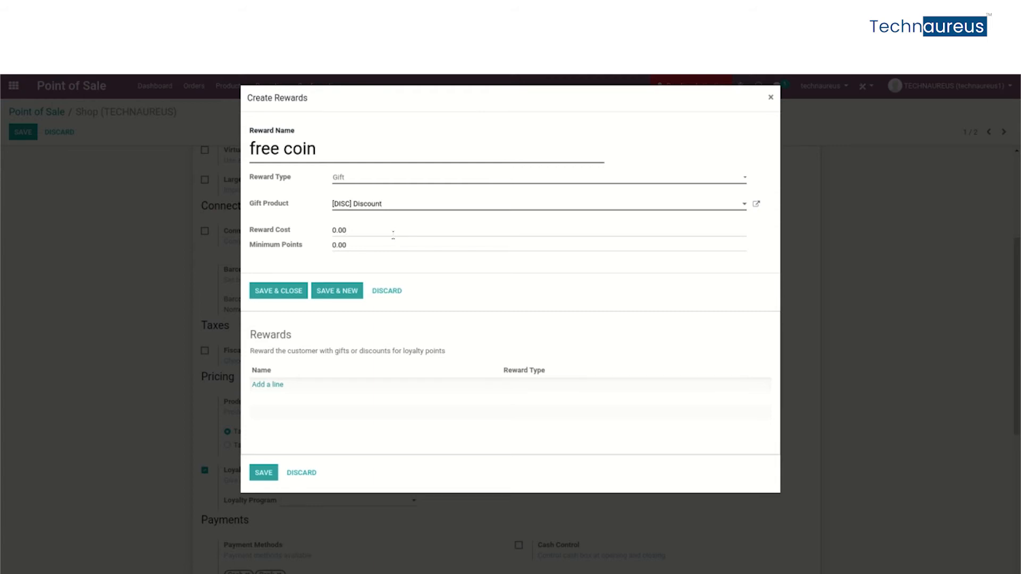
type("1")
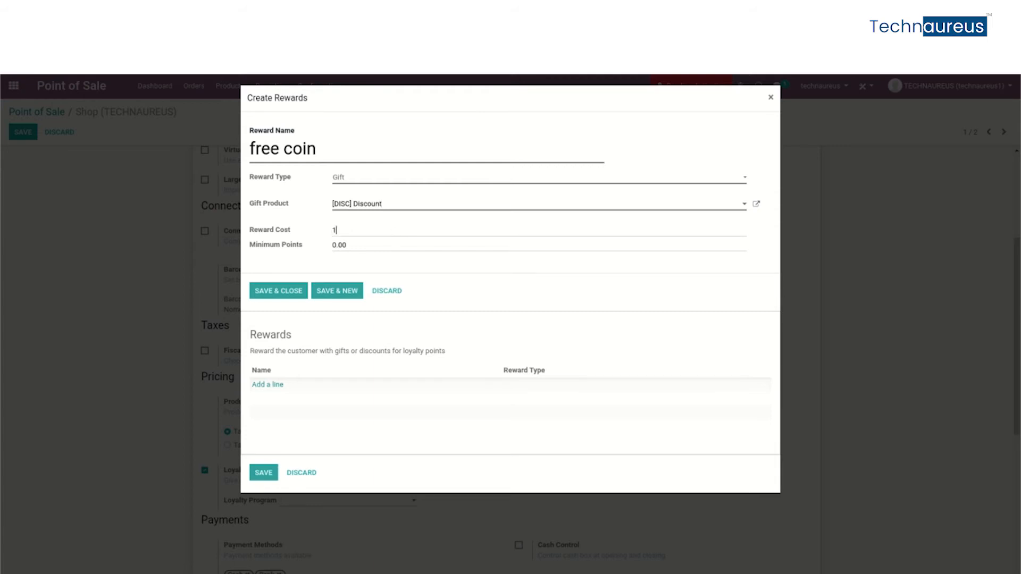
type("000")
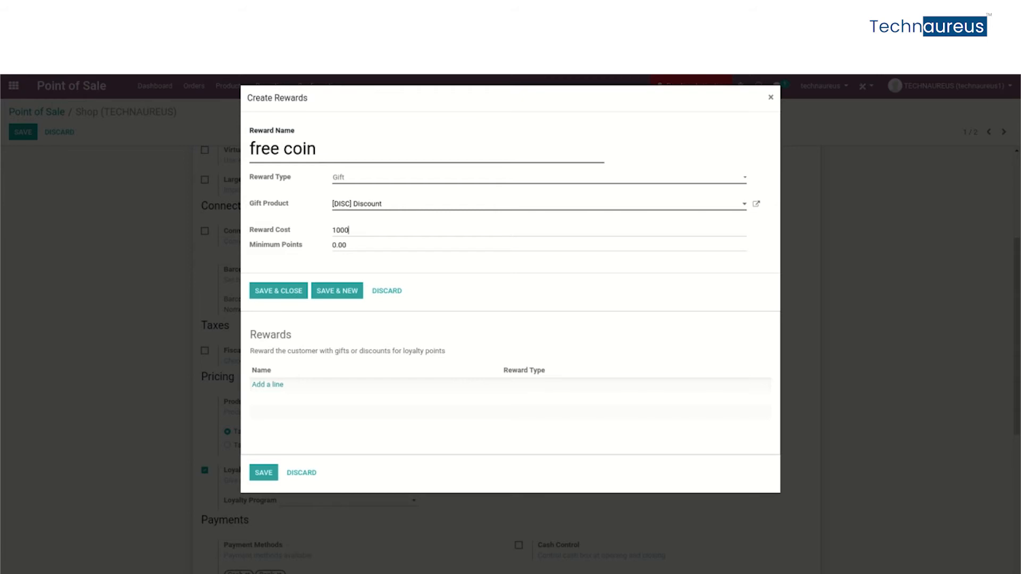
mouse_move(299, 285)
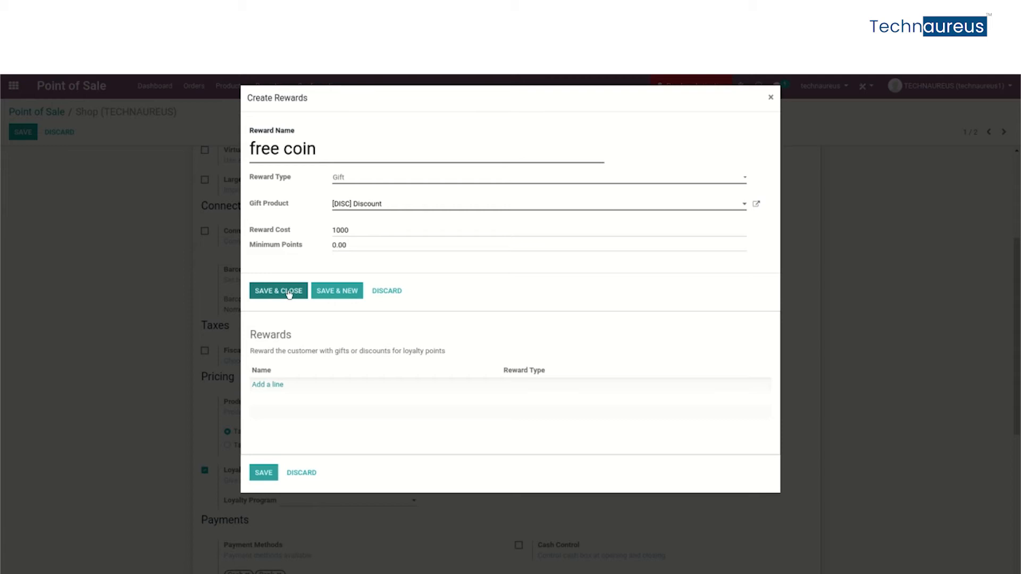
left_click(279, 291)
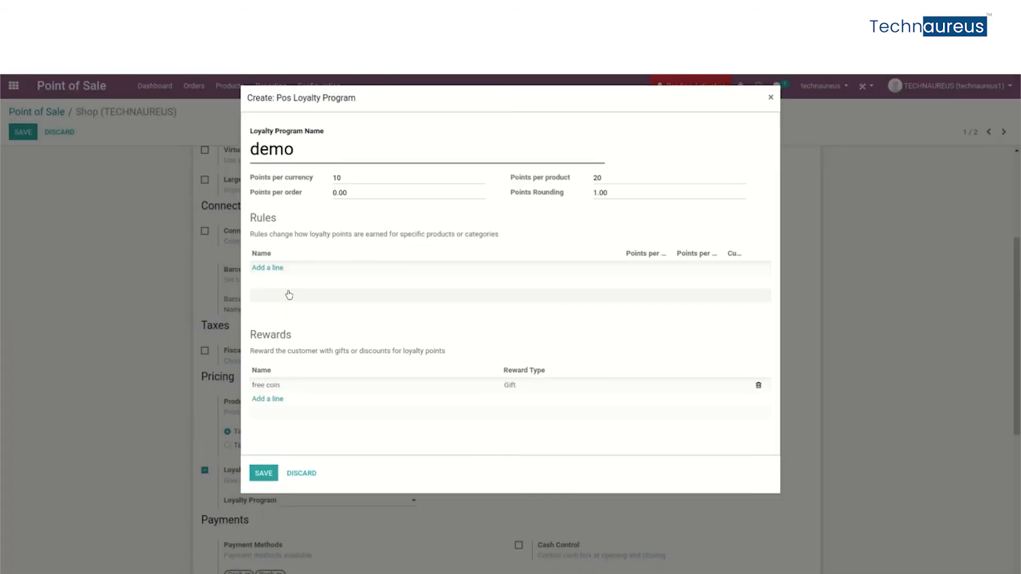
mouse_move(409, 243)
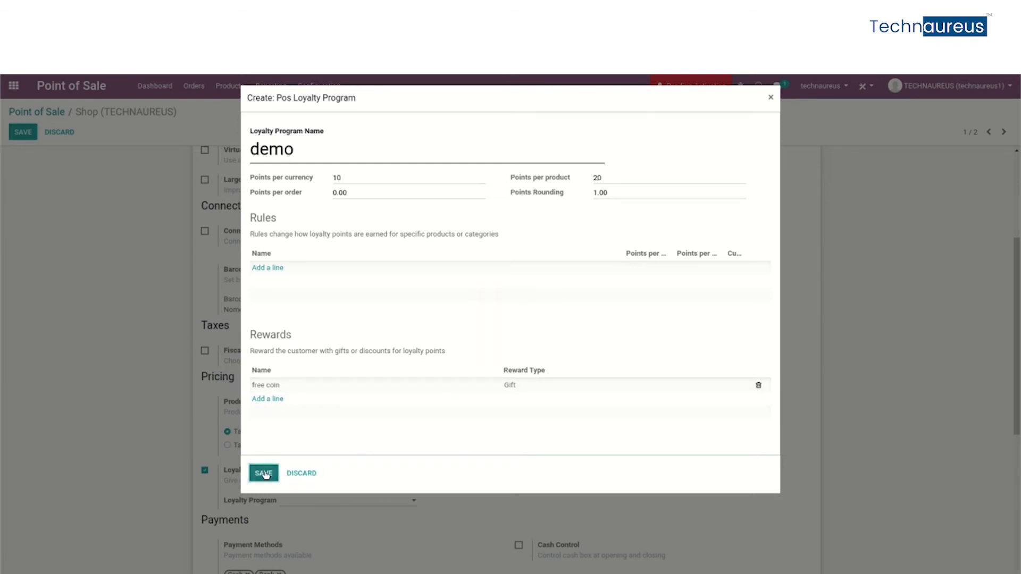
Step: Save the demo loyalty program in the Create: Pos Loyalty Program dialog
left_click(263, 474)
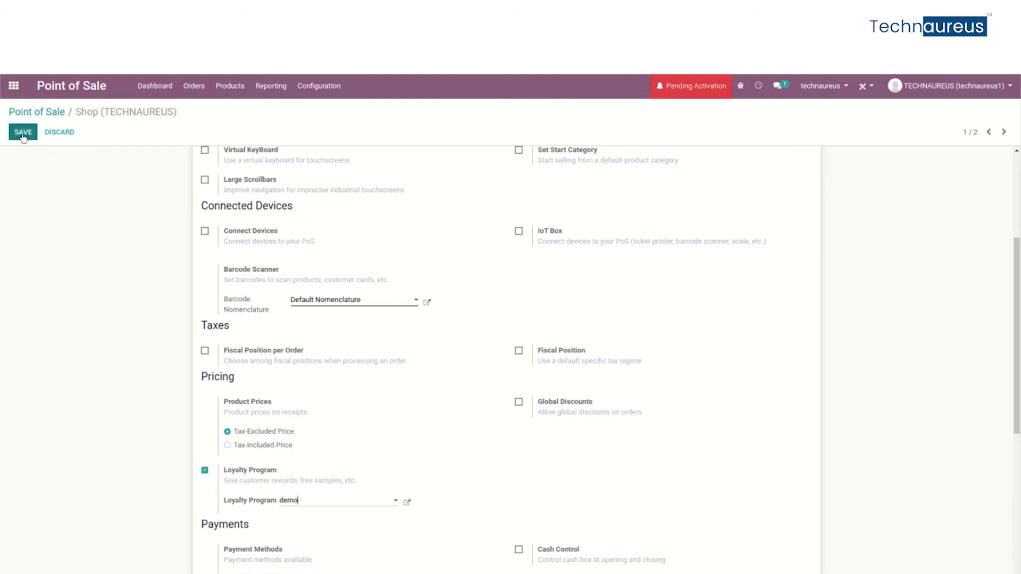
Step: Attempt saving Shop, dismiss the open-session error, and discard changes to reach POS/00006
left_click(23, 132)
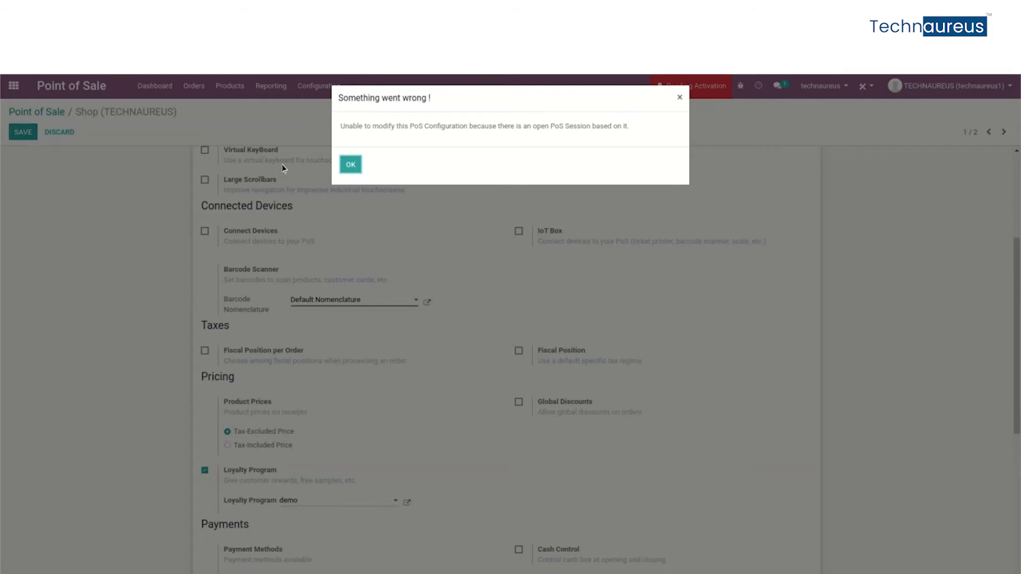
mouse_move(351, 164)
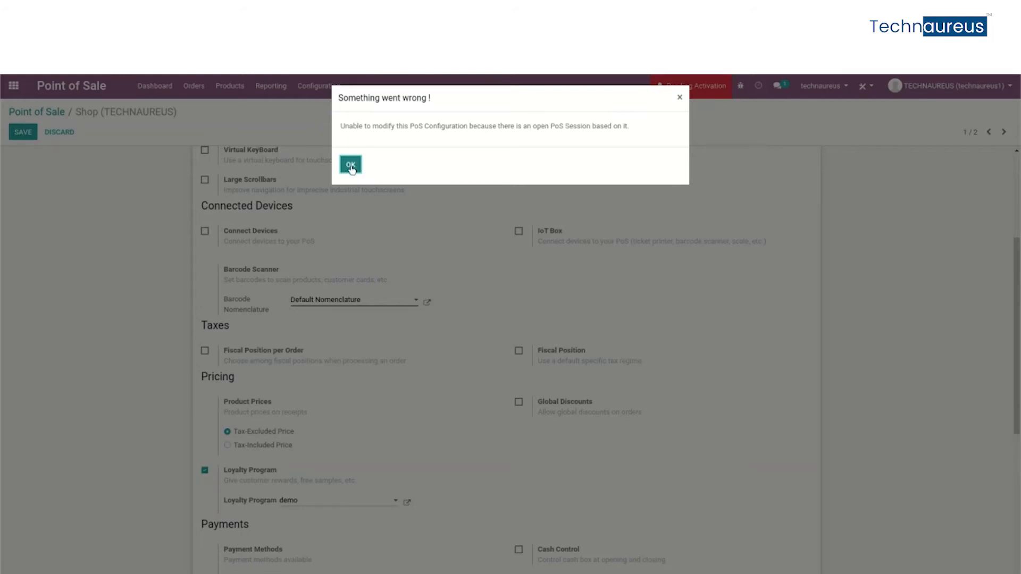
left_click(350, 164)
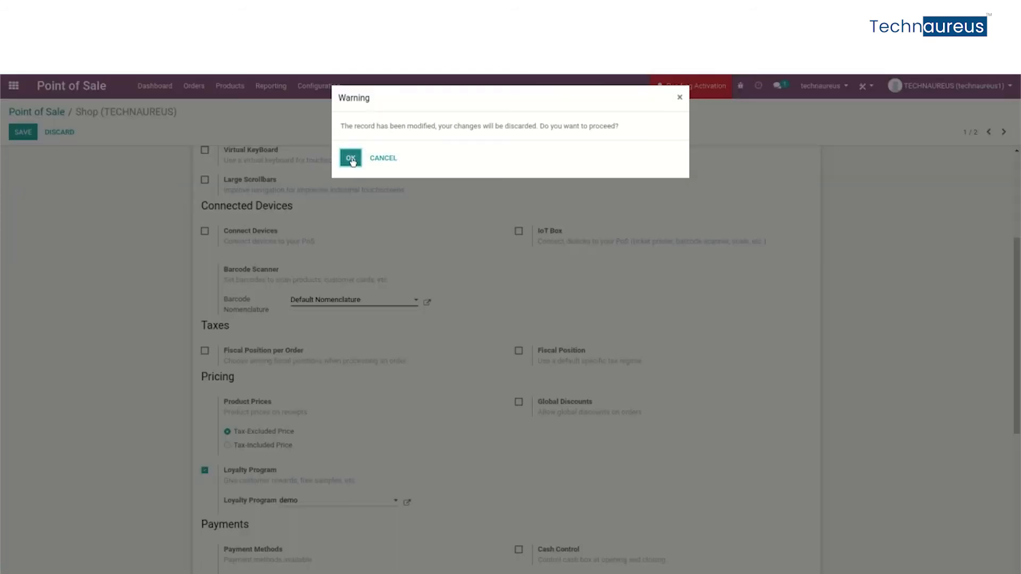
left_click(351, 159)
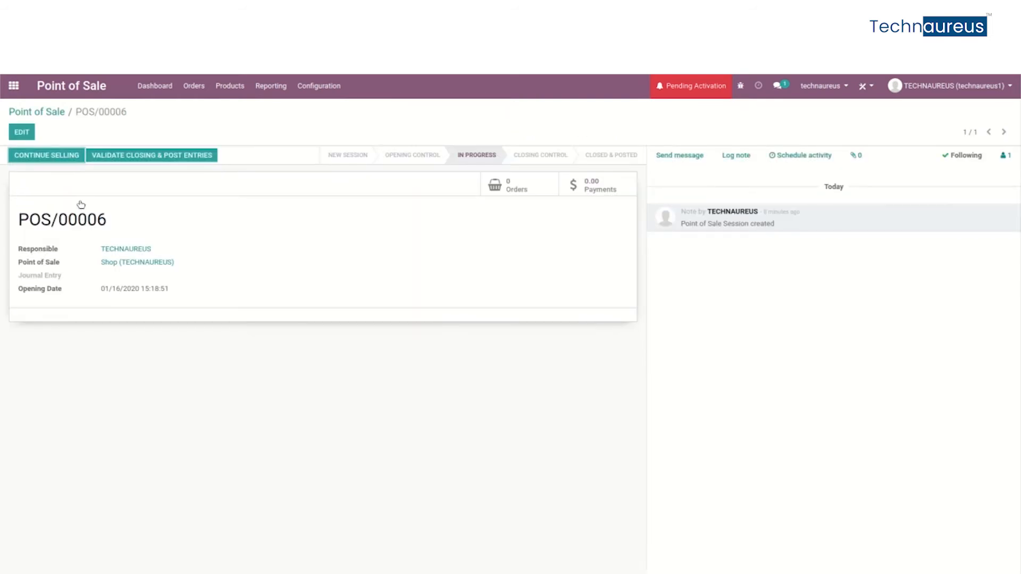
Step: Close and post session POS/00006, then open and close new Shop session POS/00007
left_click(151, 155)
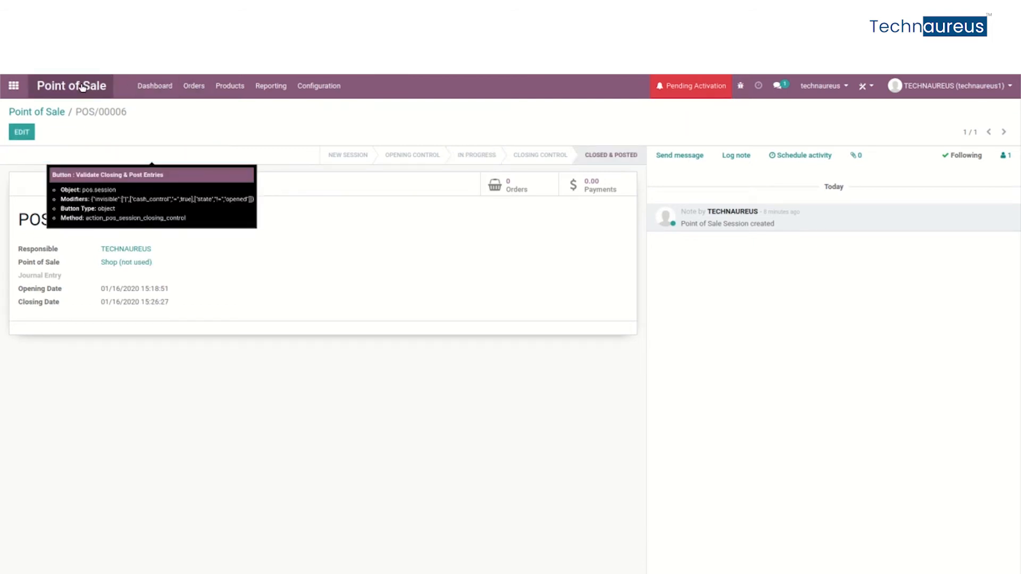
left_click(71, 85)
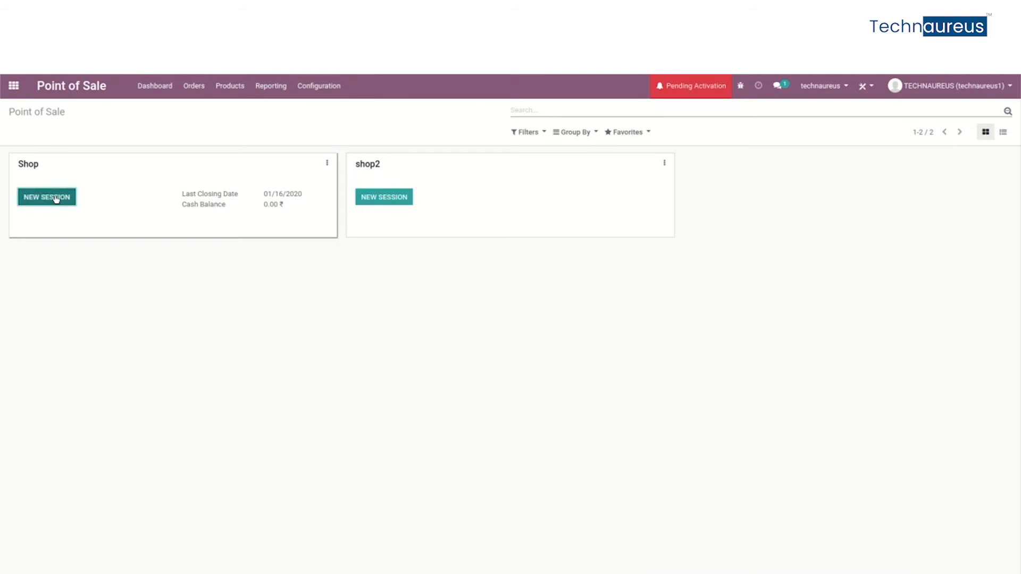
mouse_move(46, 197)
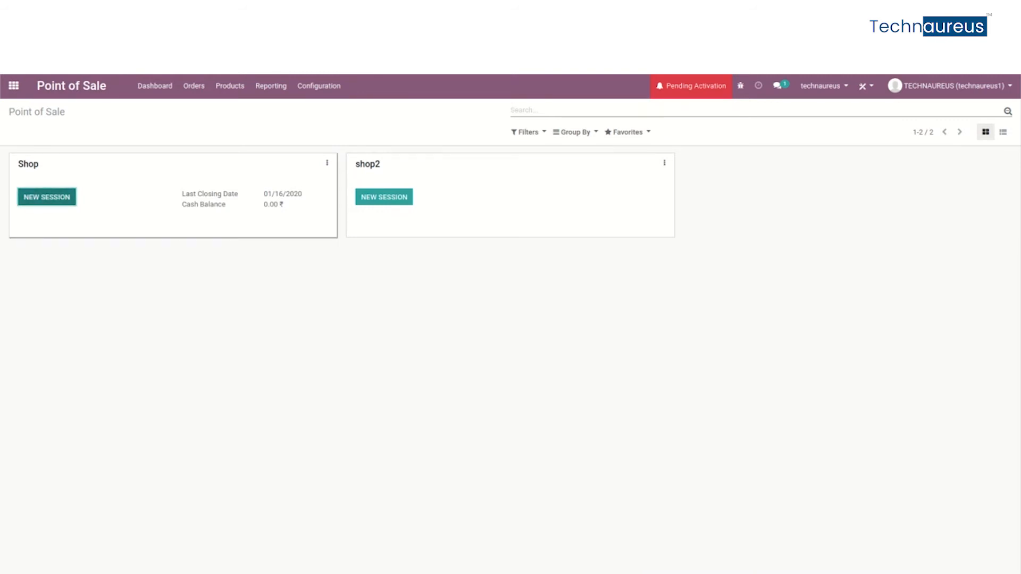
left_click(46, 196)
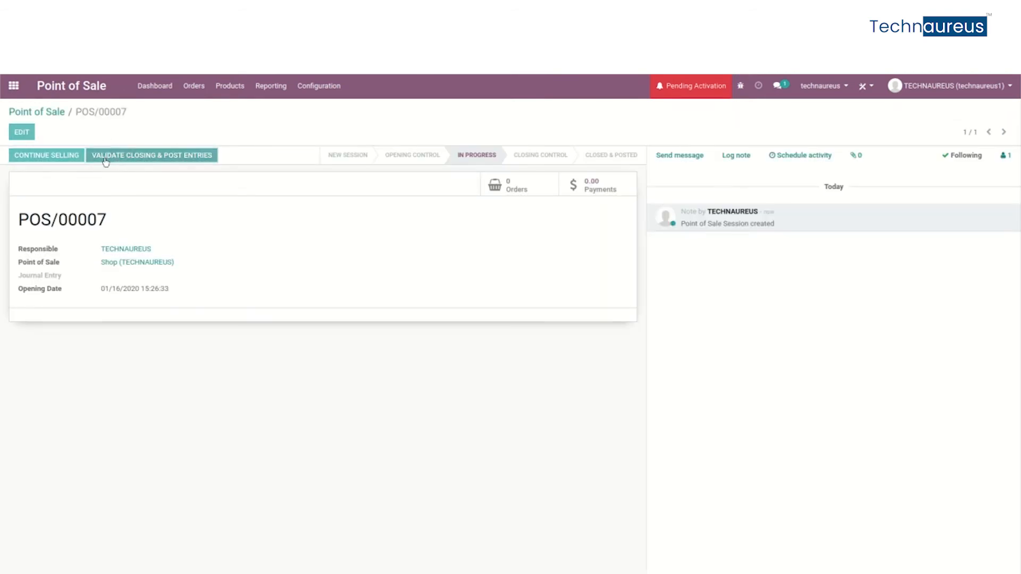
left_click(151, 154)
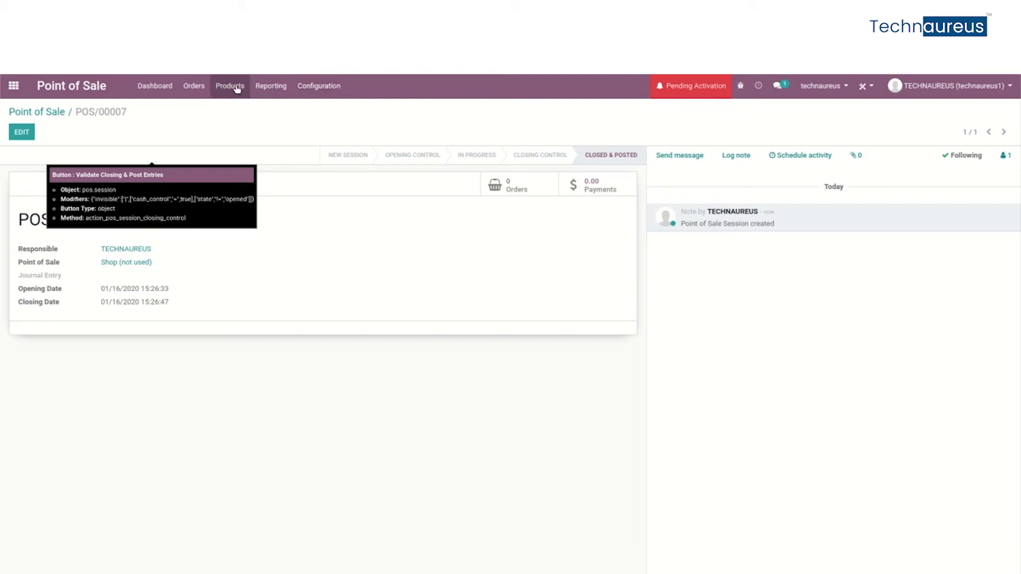
left_click(318, 85)
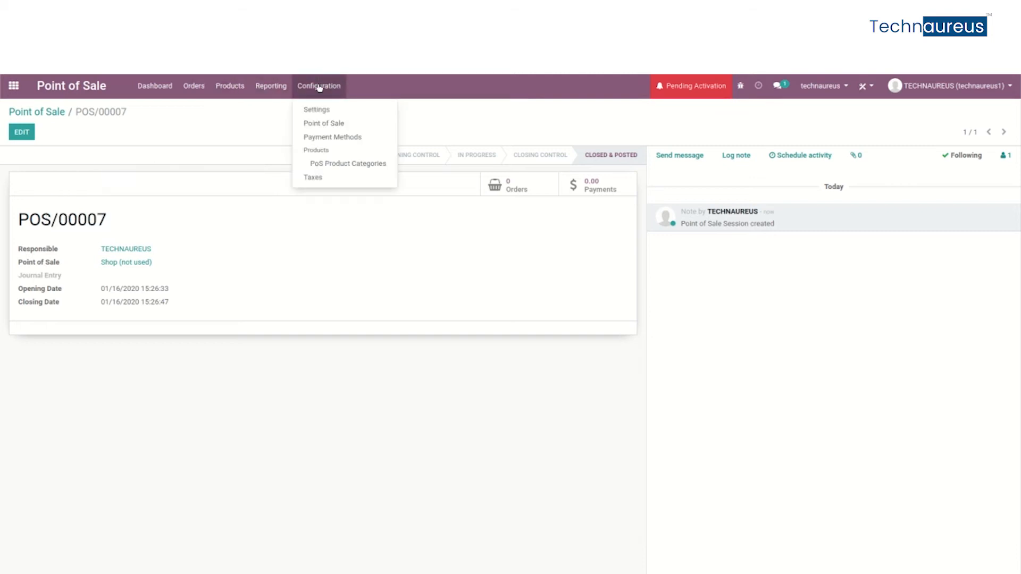
Step: Turn on the 'demo' loyalty program in the Shop point of sale settings and save
left_click(324, 123)
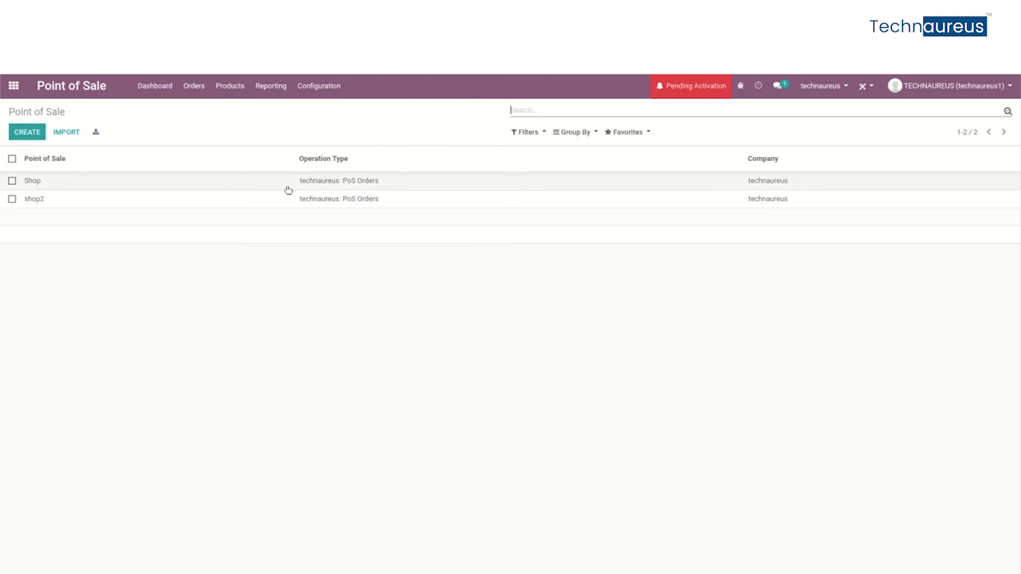
mouse_move(295, 184)
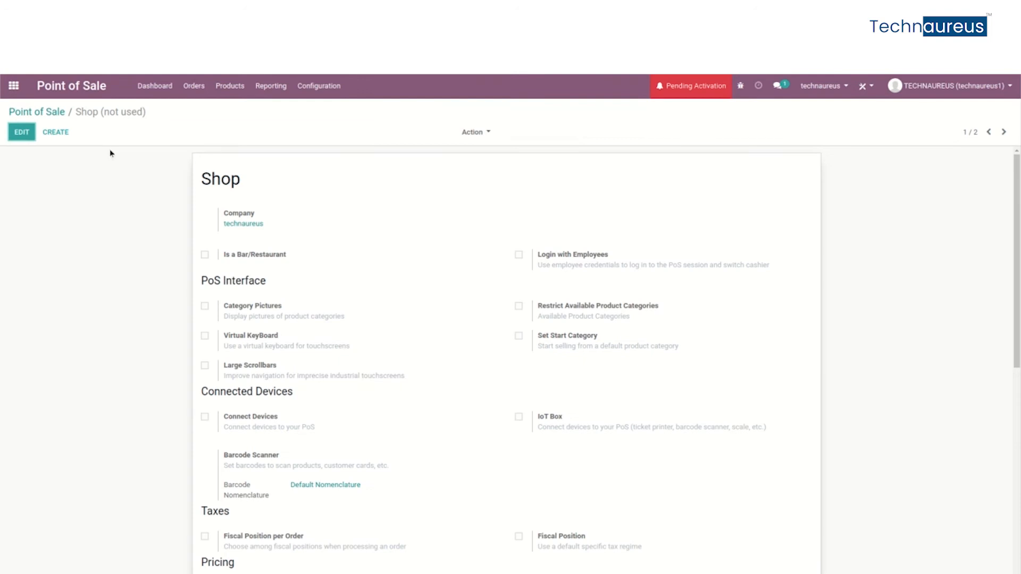
left_click(20, 131)
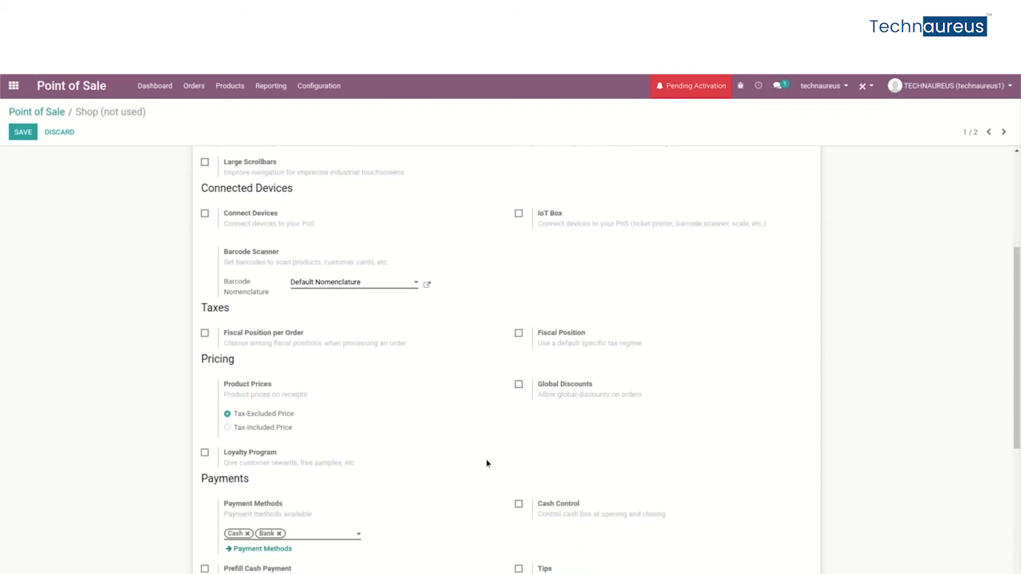
left_click(205, 452)
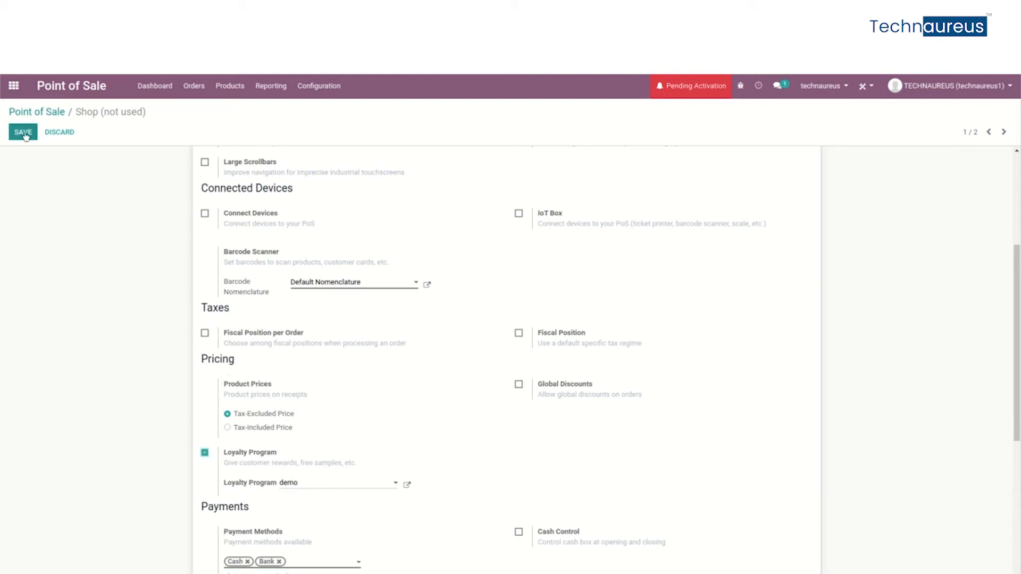
left_click(23, 132)
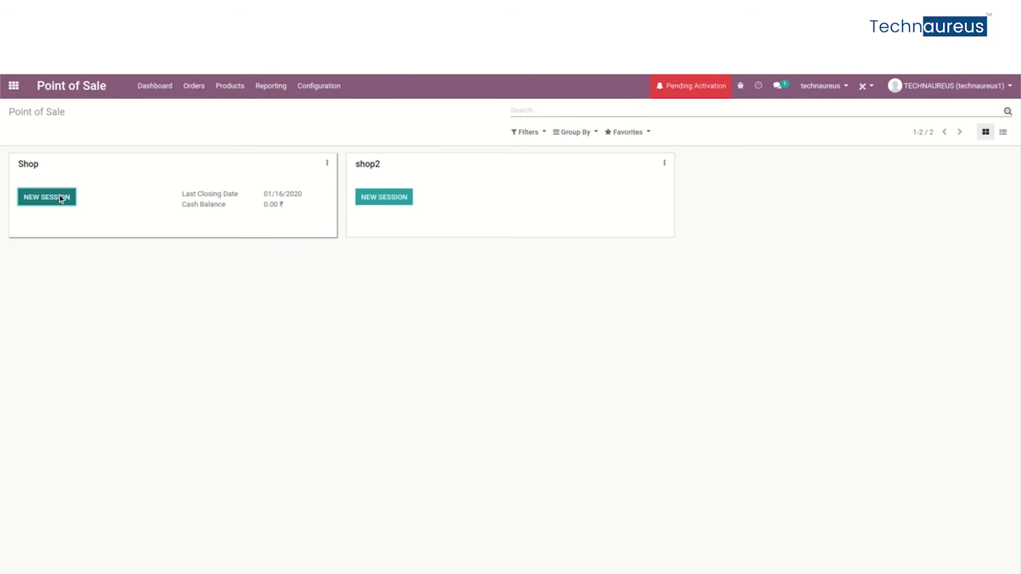
Step: Open a new Shop session and assign customer technaureus, with the India address, to the order
left_click(47, 197)
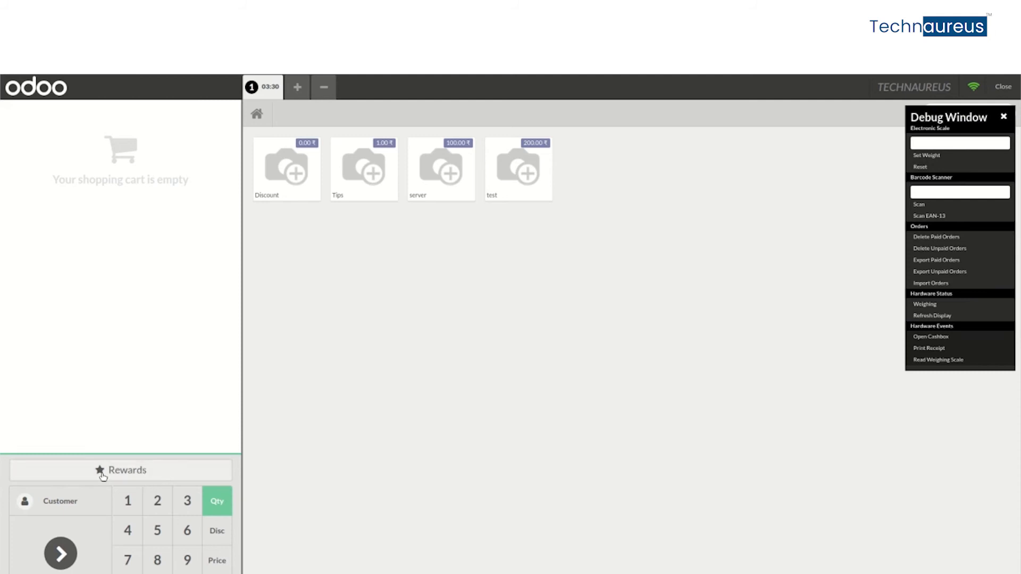
mouse_move(164, 473)
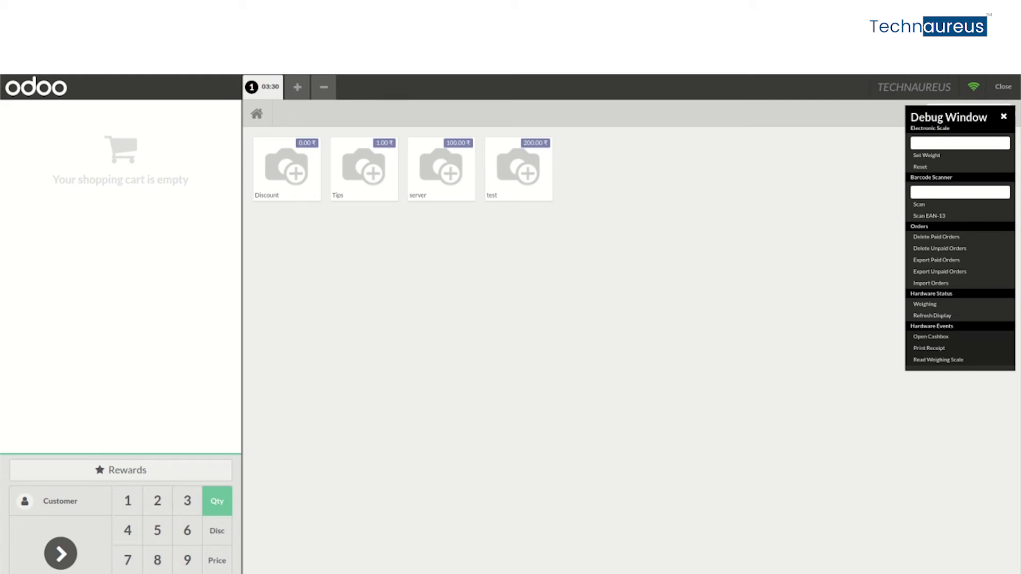
left_click(60, 502)
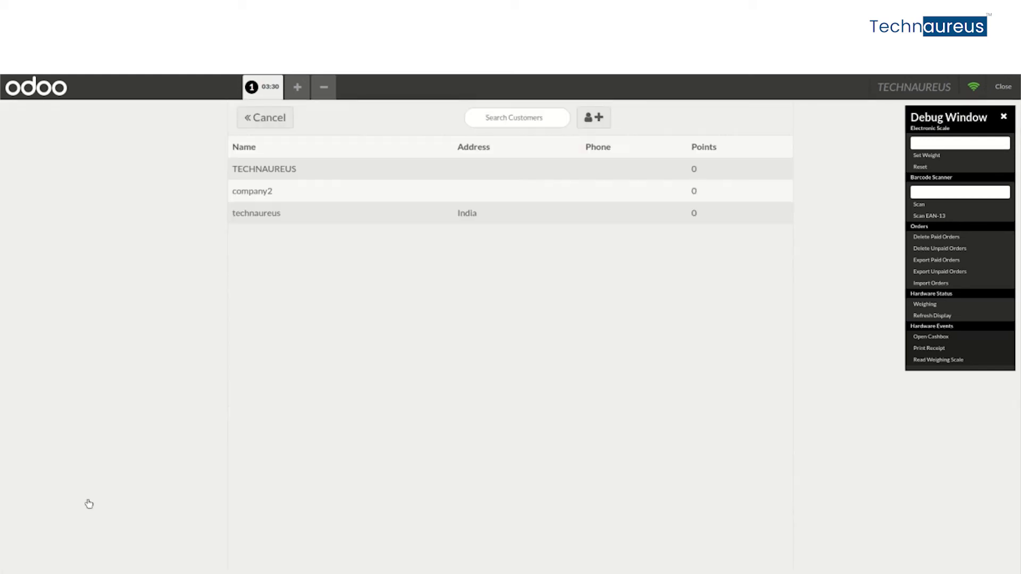
mouse_move(205, 325)
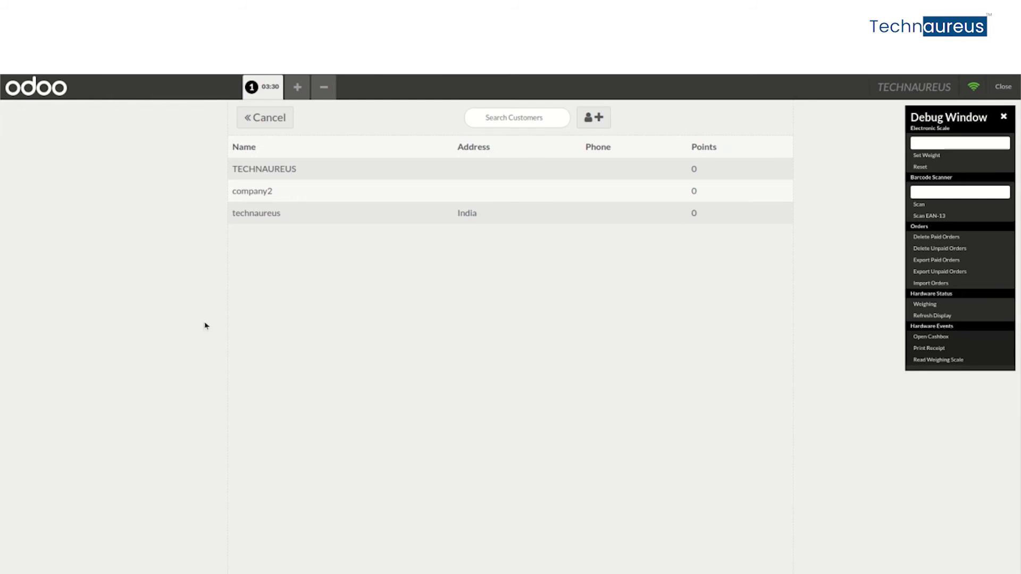
left_click(256, 212)
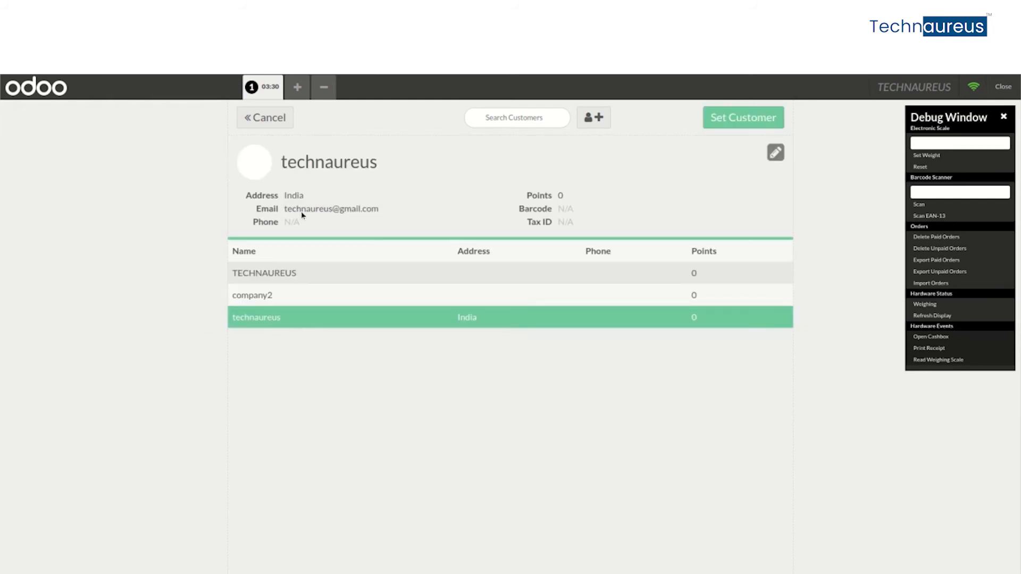
left_click(742, 119)
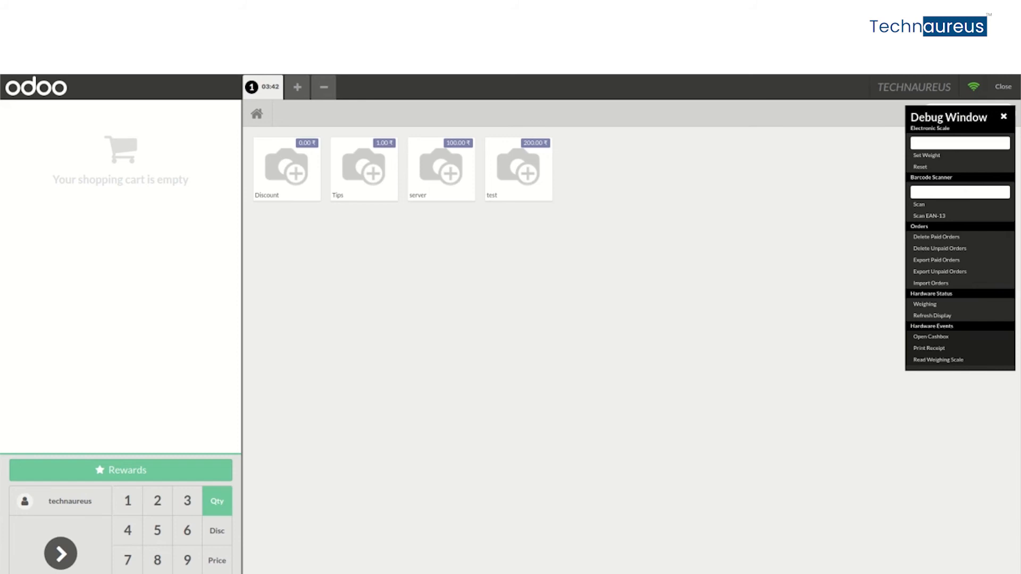
mouse_move(93, 481)
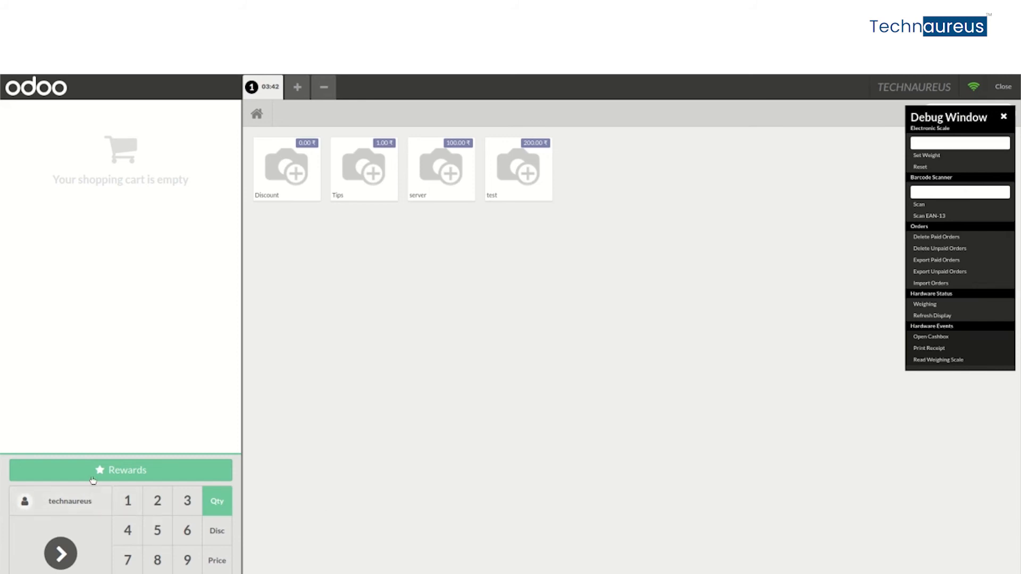
mouse_move(134, 476)
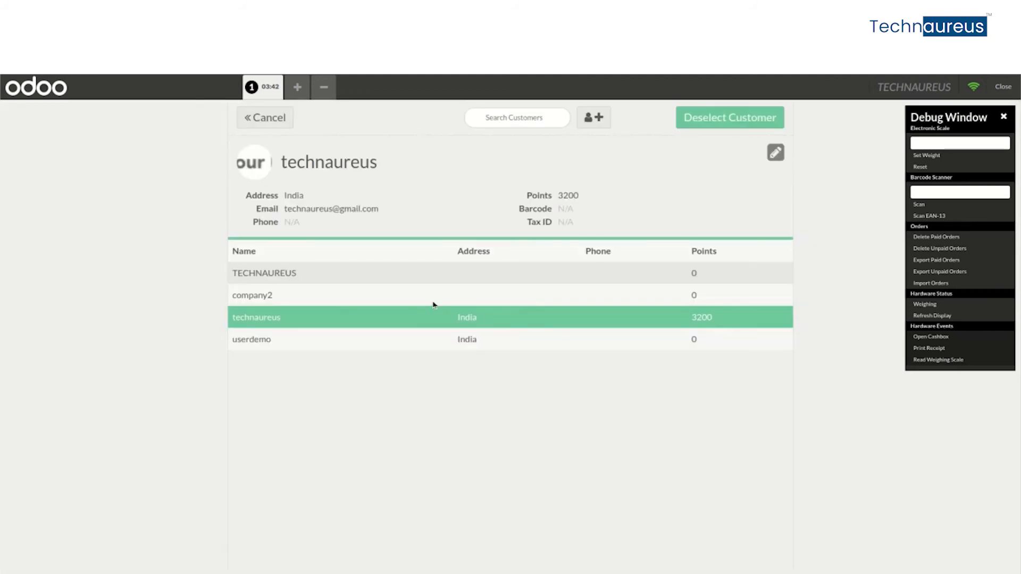
mouse_move(696, 281)
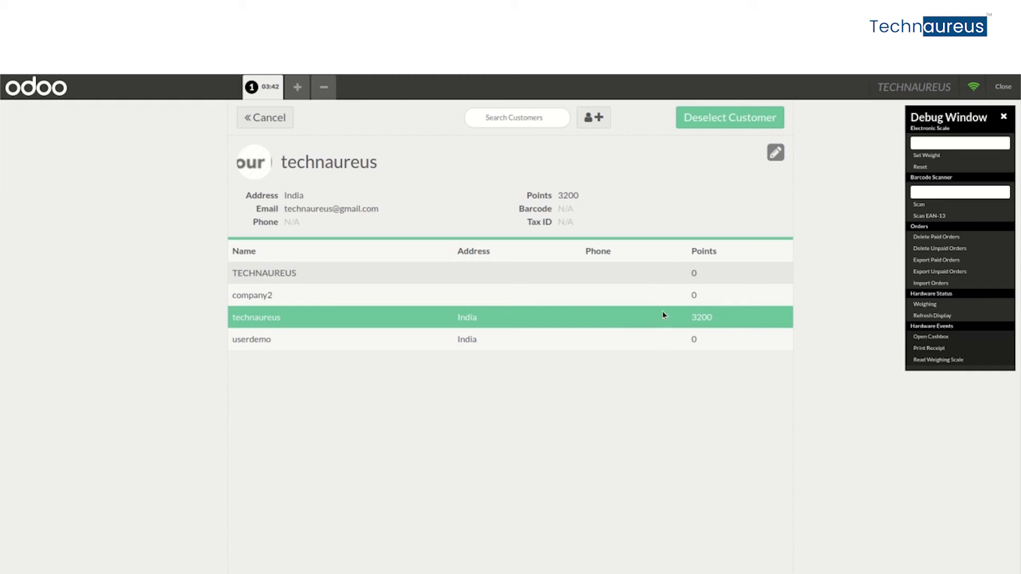
mouse_move(648, 341)
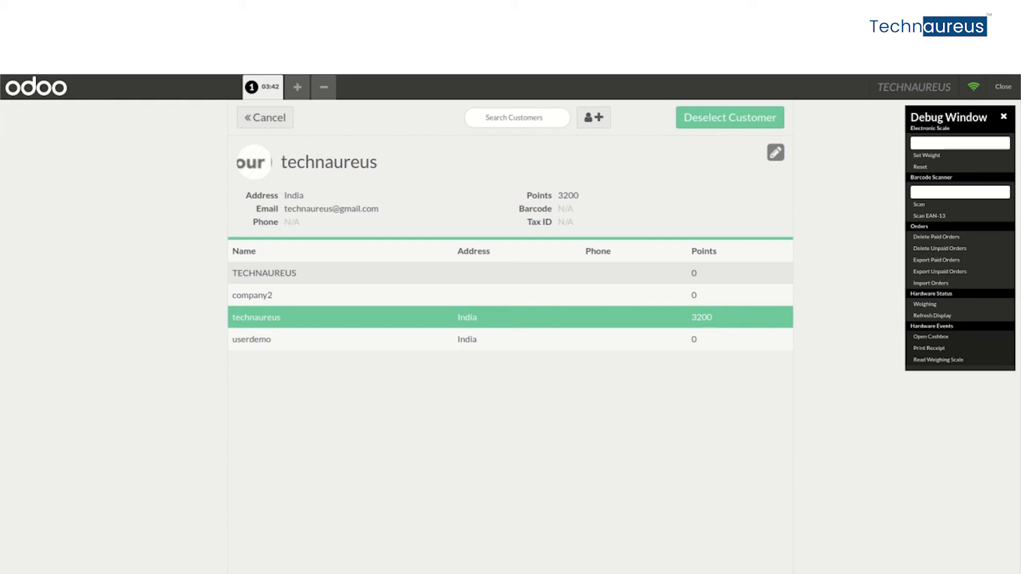
mouse_move(389, 198)
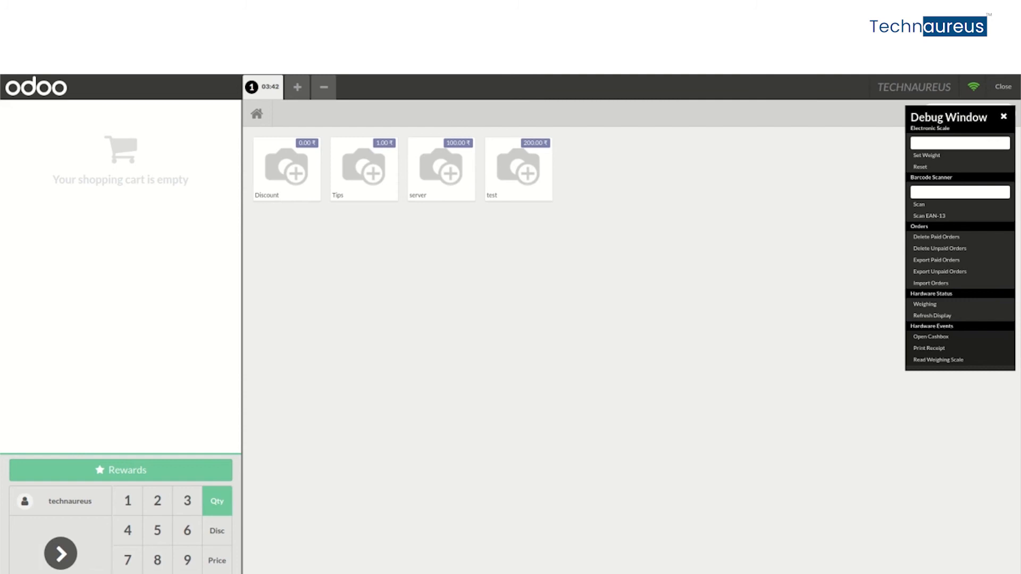
mouse_move(480, 478)
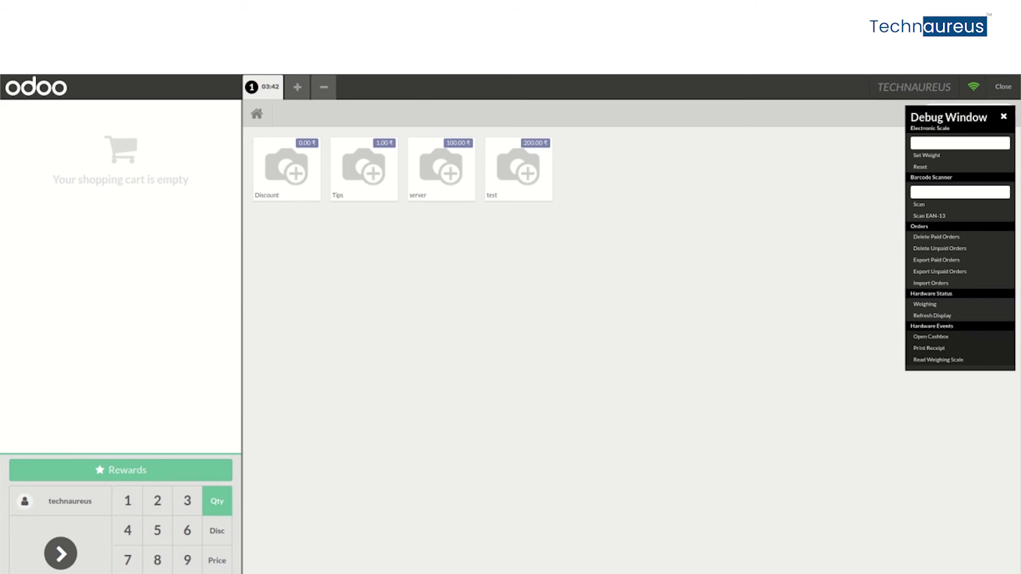
mouse_move(448, 210)
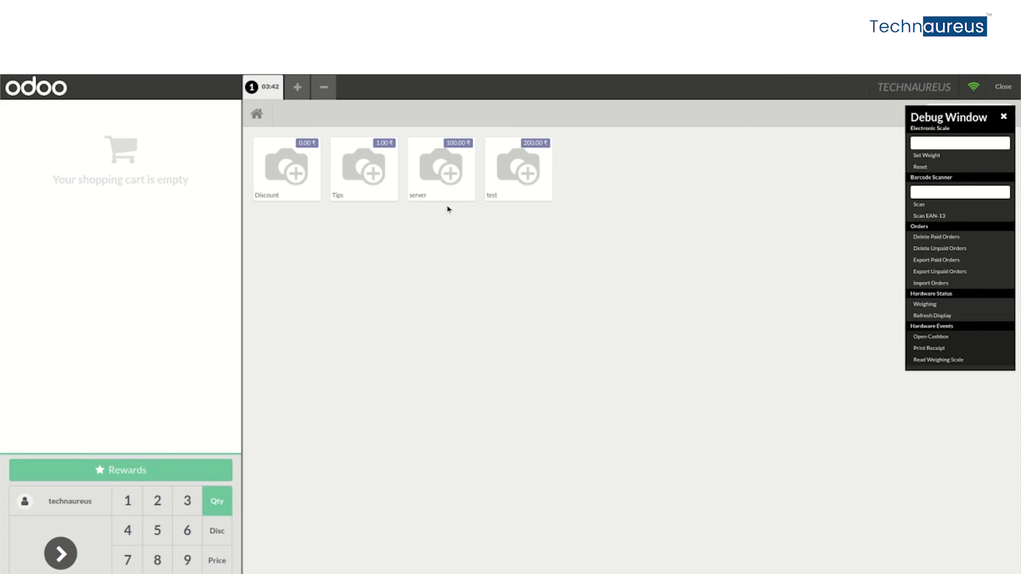
Step: Sell server and test to technaureus for 315.00 cash, then begin the next order
left_click(517, 169)
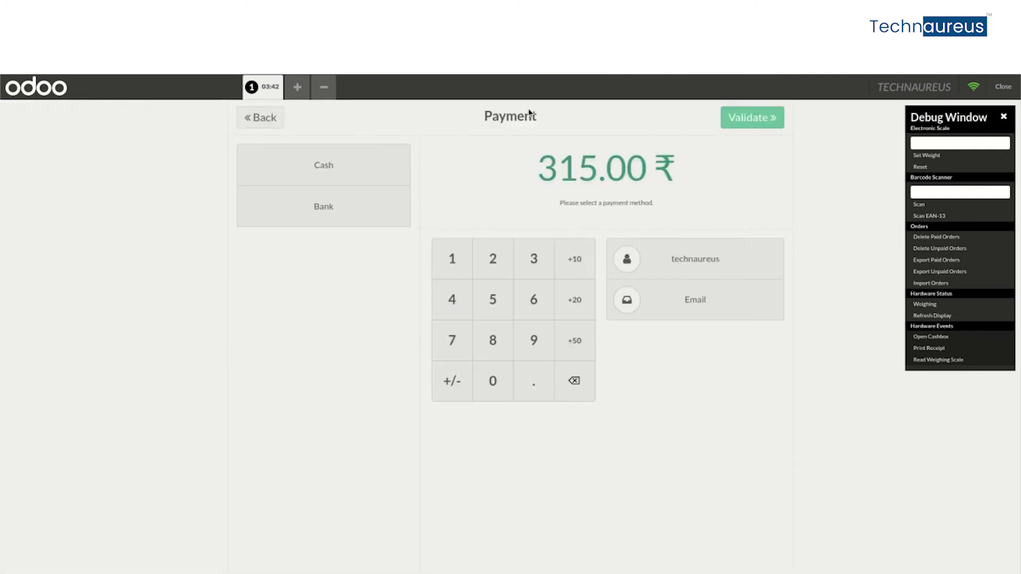
left_click(322, 164)
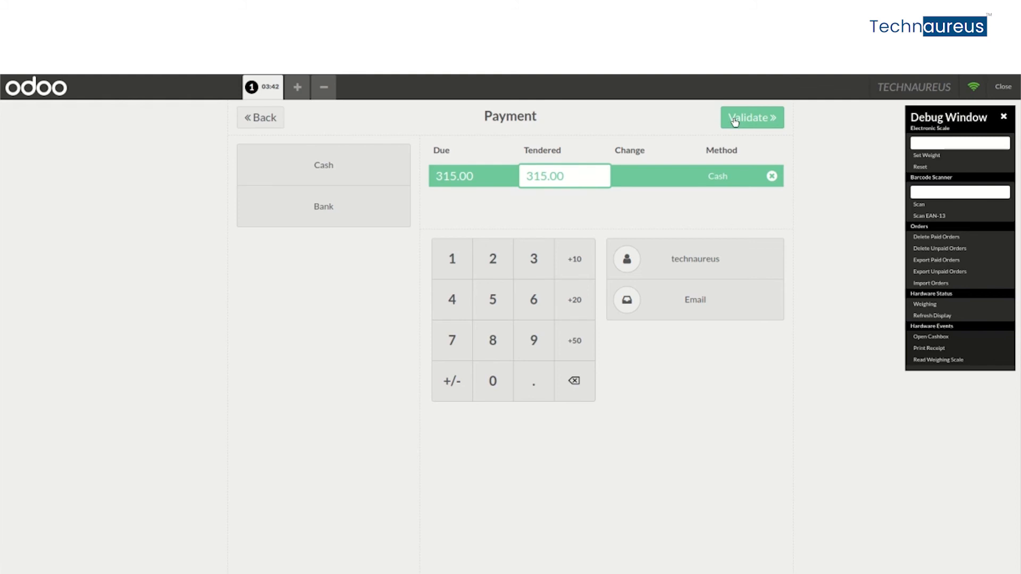
left_click(751, 118)
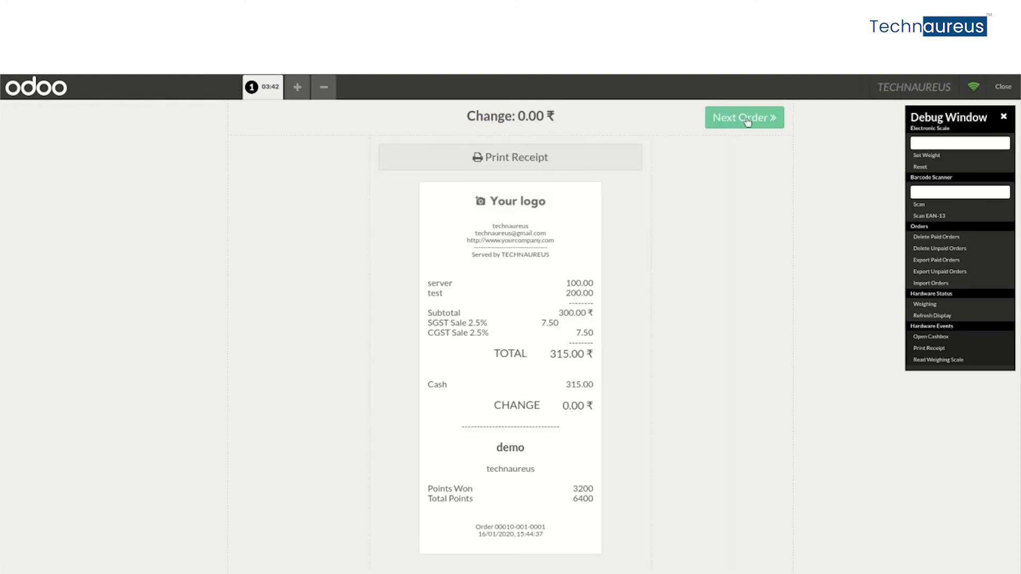
left_click(744, 117)
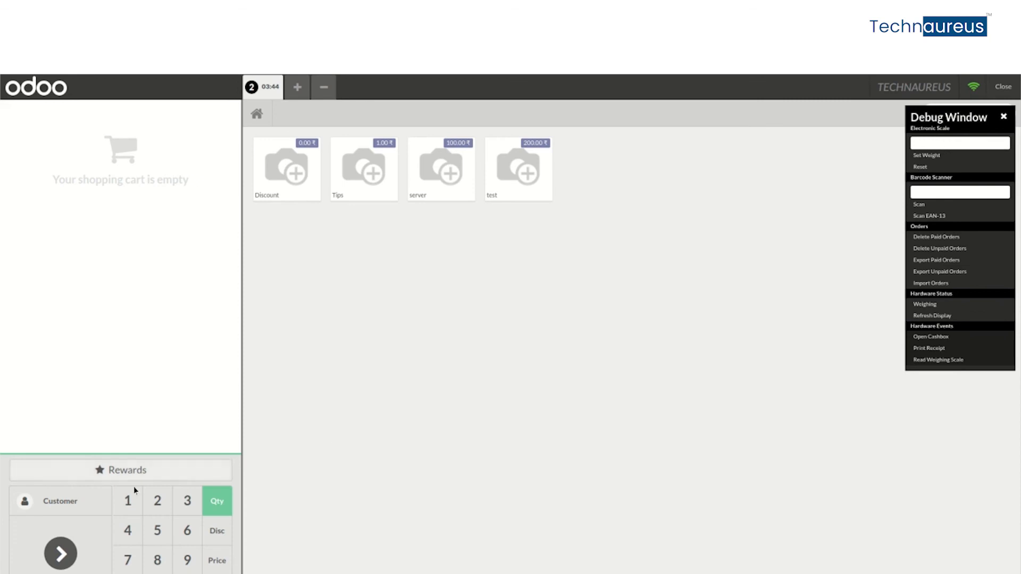
Step: Set technaureus, holding 6400 loyalty points, as customer on the new order
left_click(60, 501)
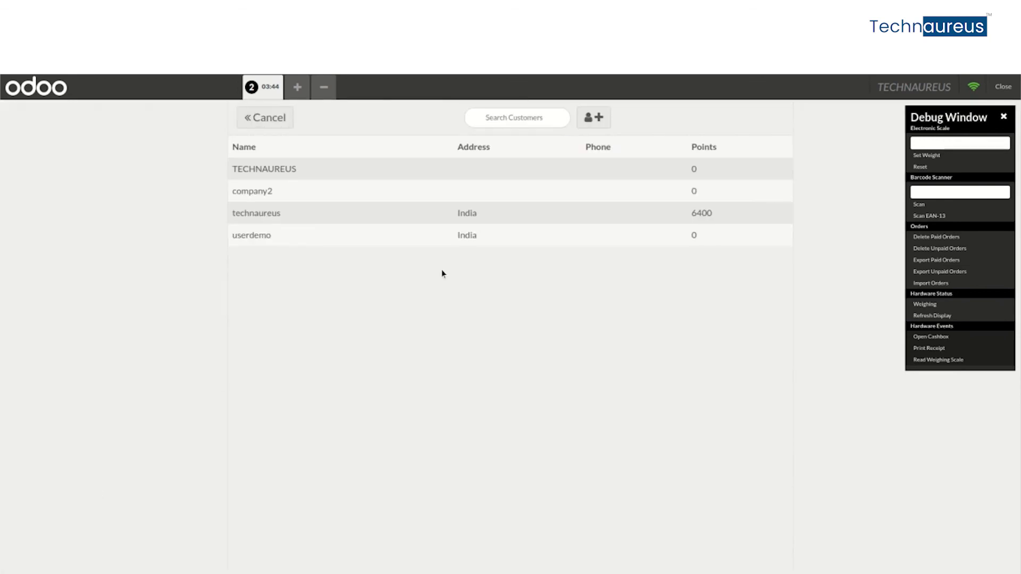
mouse_move(279, 220)
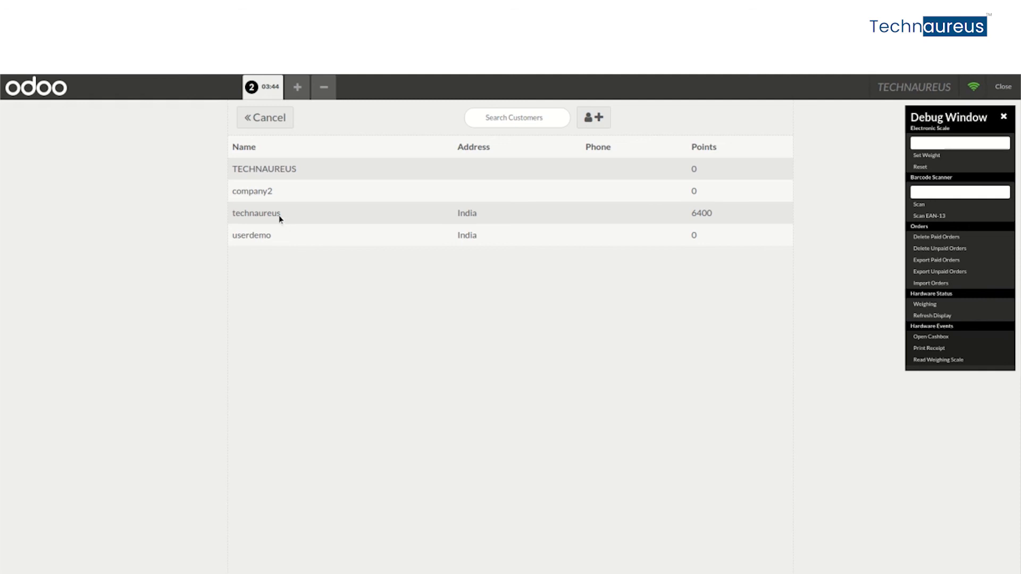
mouse_move(724, 215)
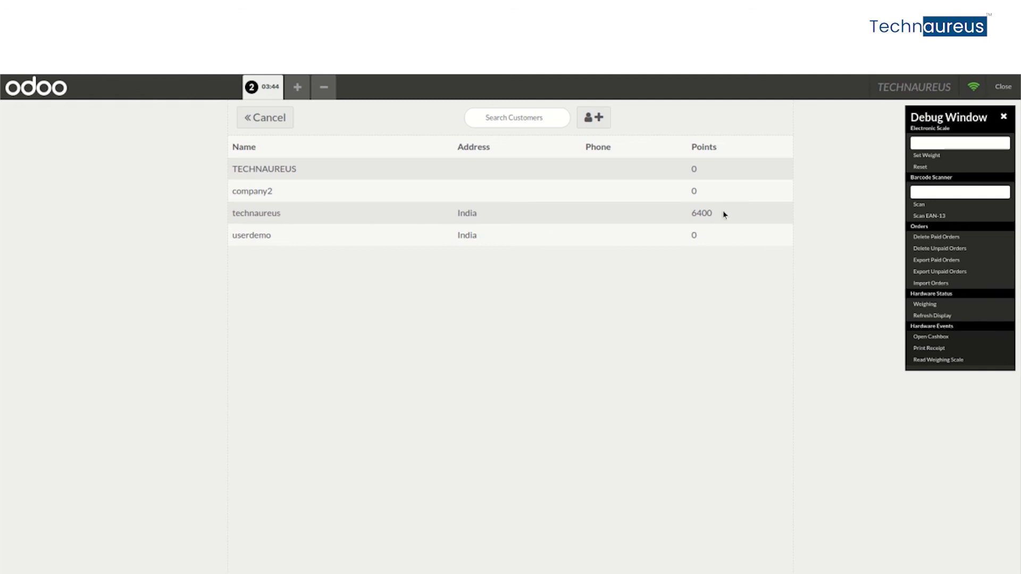
mouse_move(702, 216)
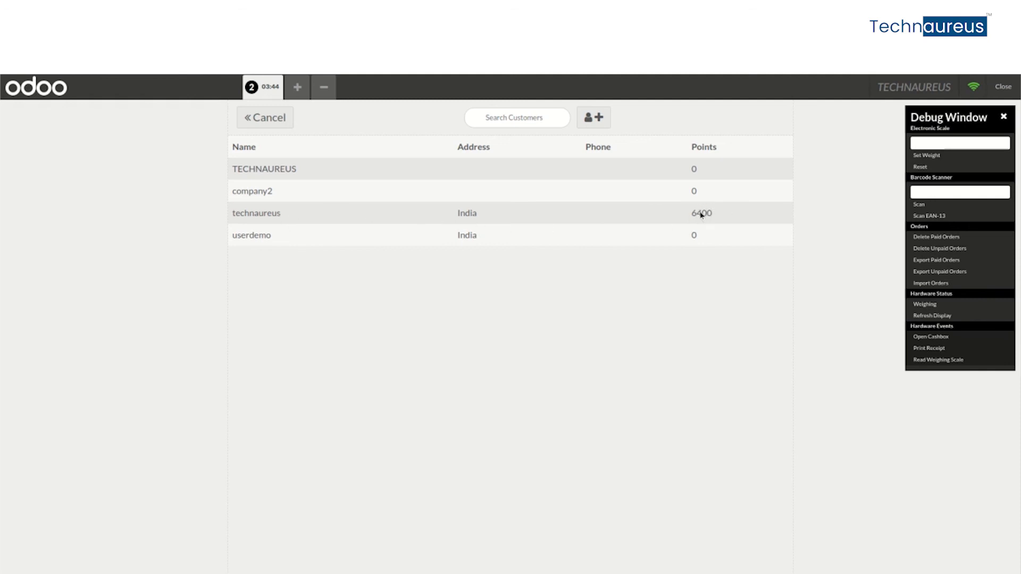
left_click(256, 212)
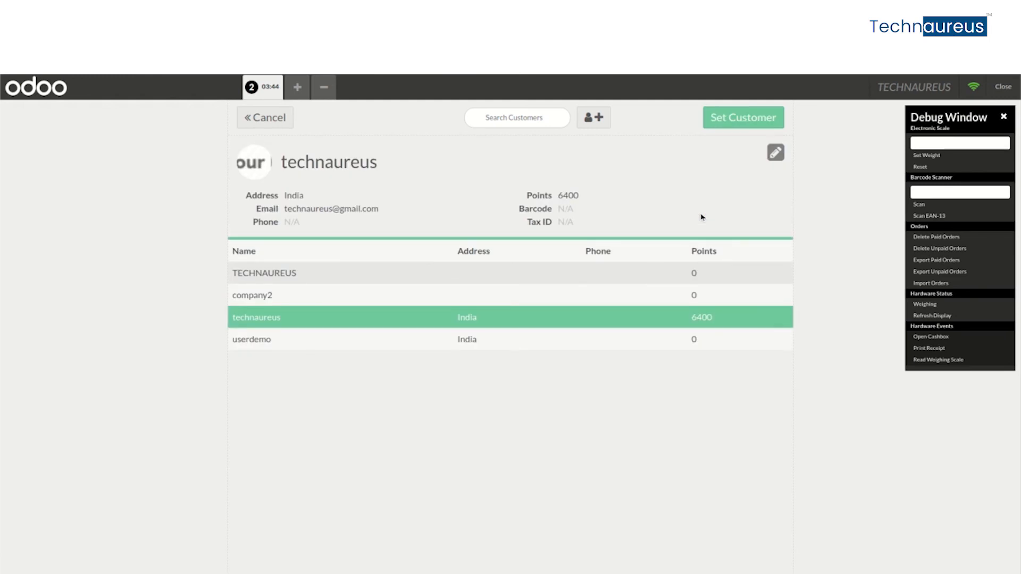
mouse_move(718, 154)
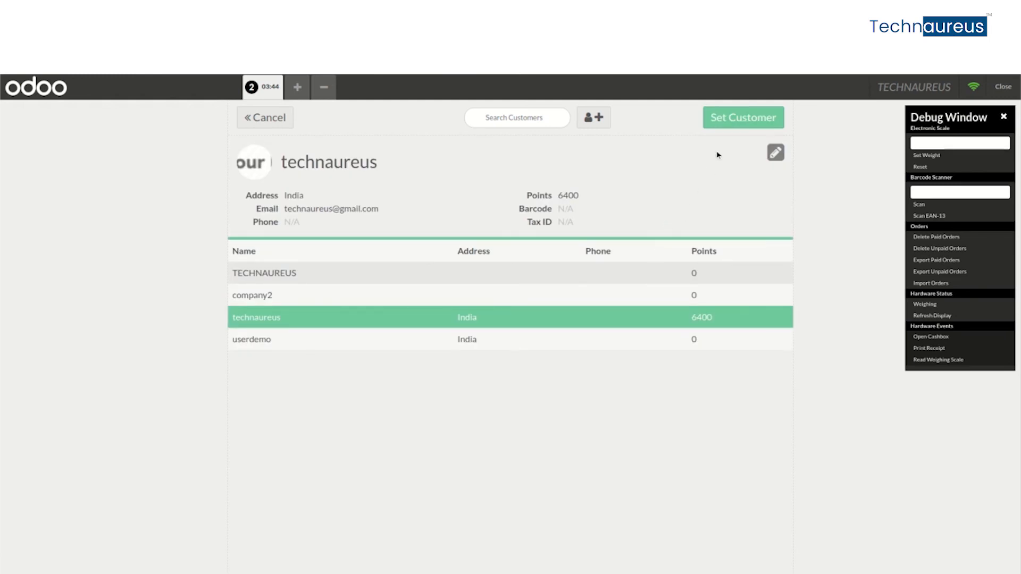
left_click(743, 118)
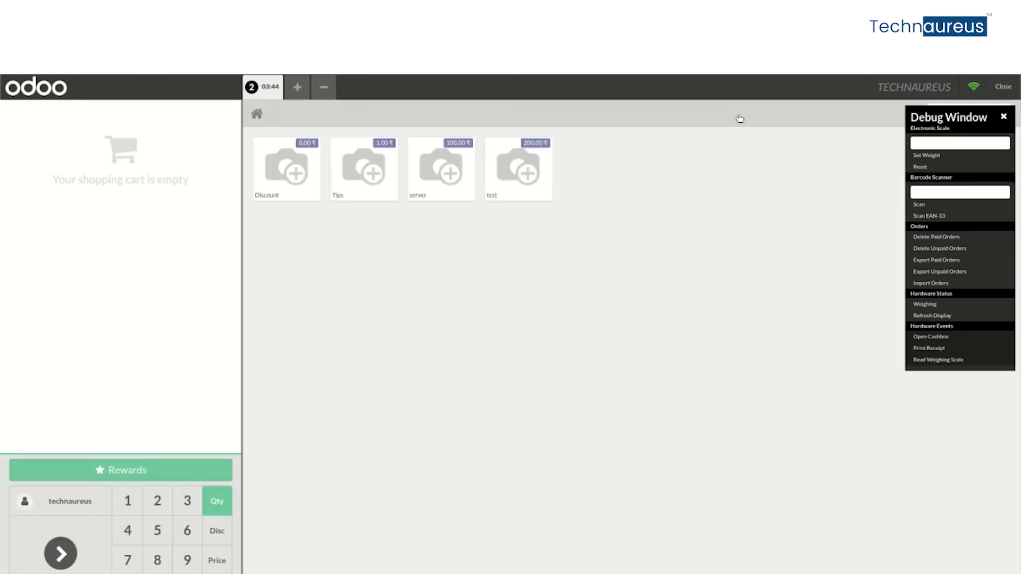
mouse_move(460, 387)
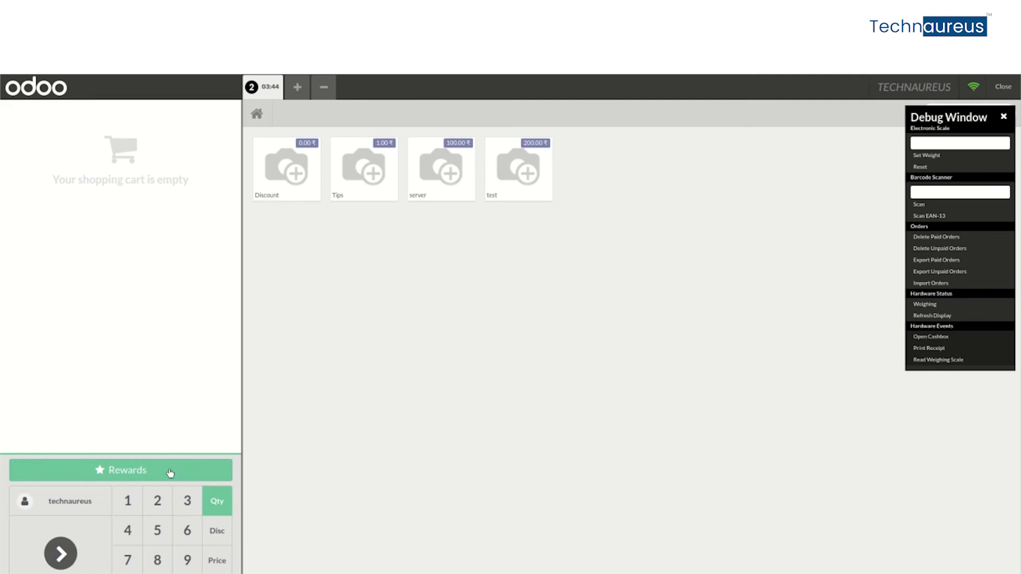
mouse_move(169, 473)
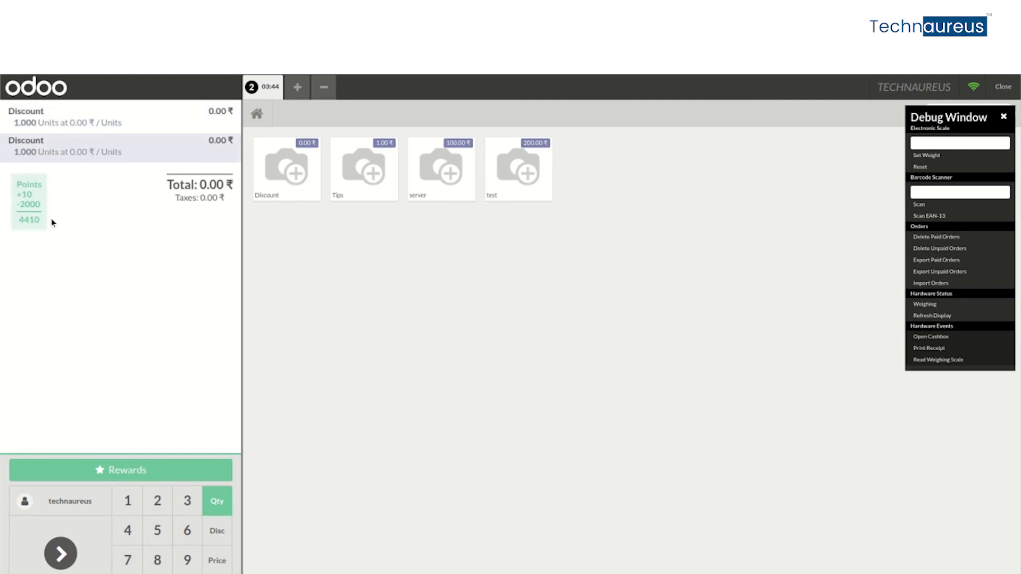
mouse_move(411, 159)
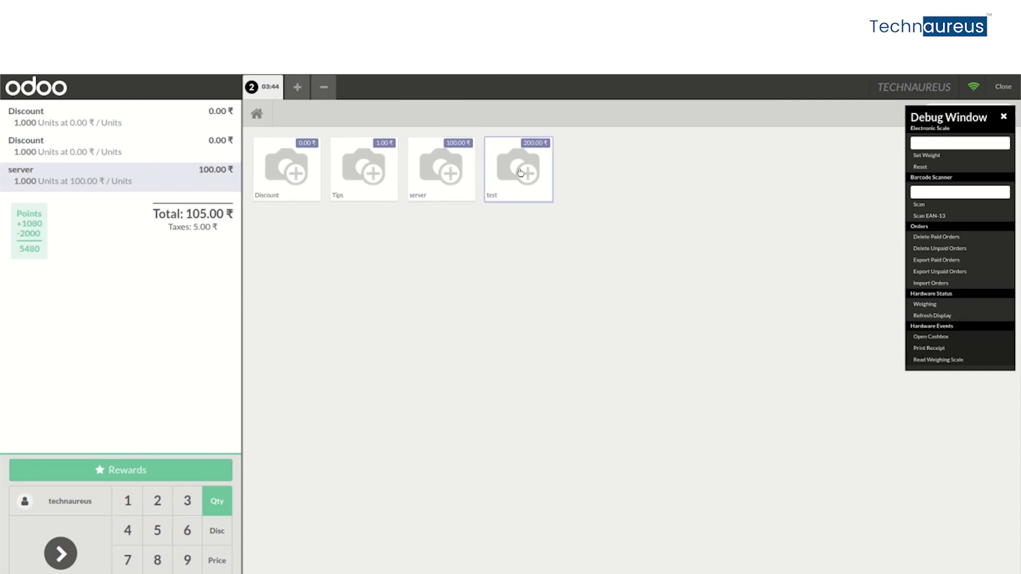
Step: Add test to the discount-reward order, pay 315.00 in cash, and close the session
left_click(518, 169)
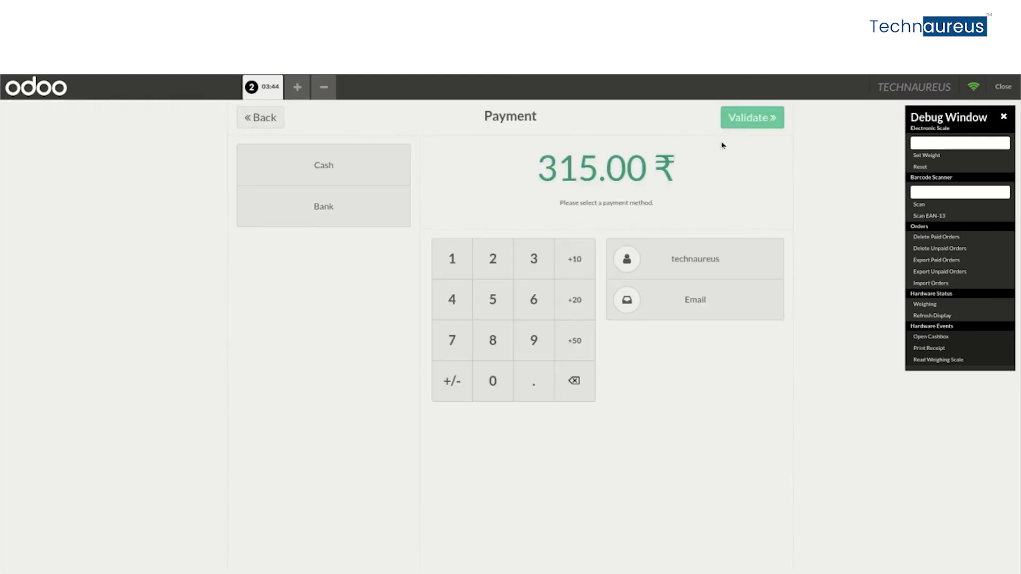
left_click(323, 165)
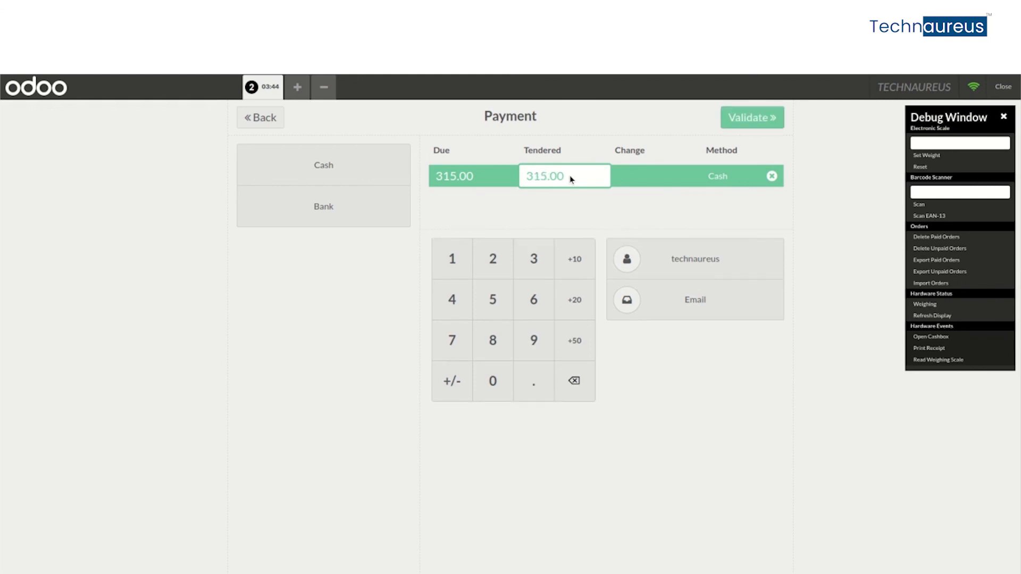
left_click(751, 117)
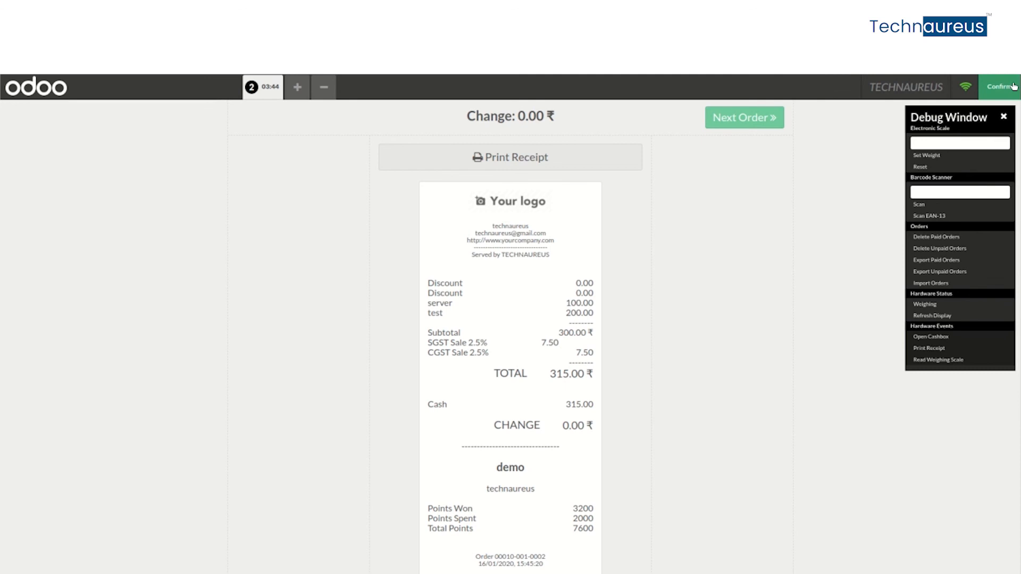
left_click(999, 87)
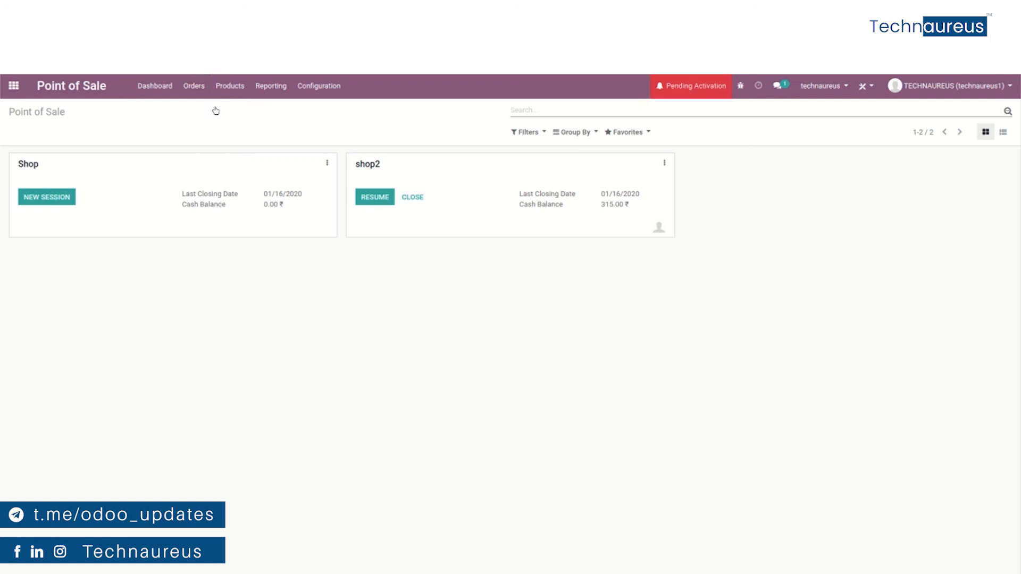
Step: Open order shop2/0003 from the Orders list to view its Discount reward lines
left_click(192, 85)
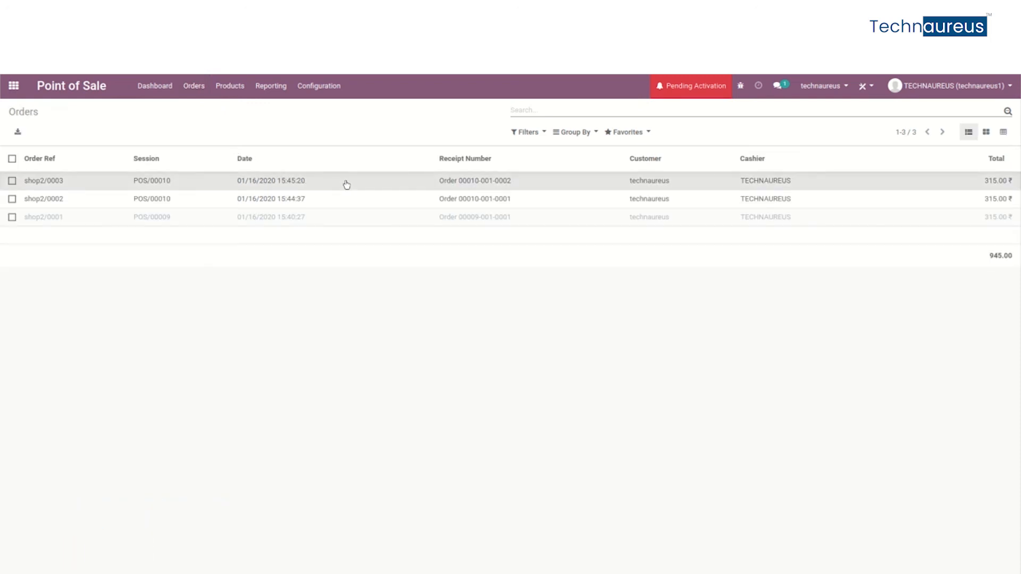
left_click(44, 180)
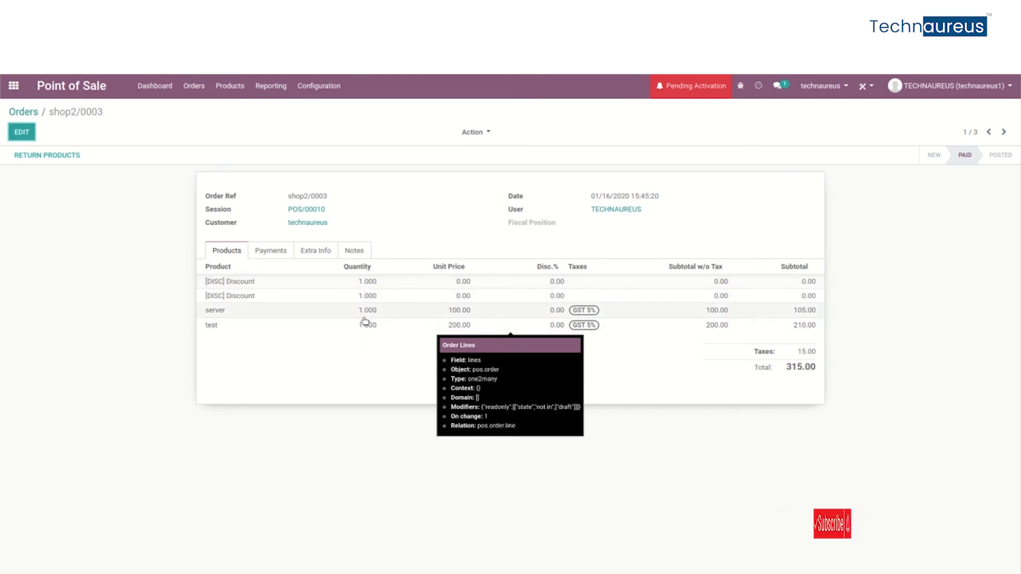
mouse_move(377, 320)
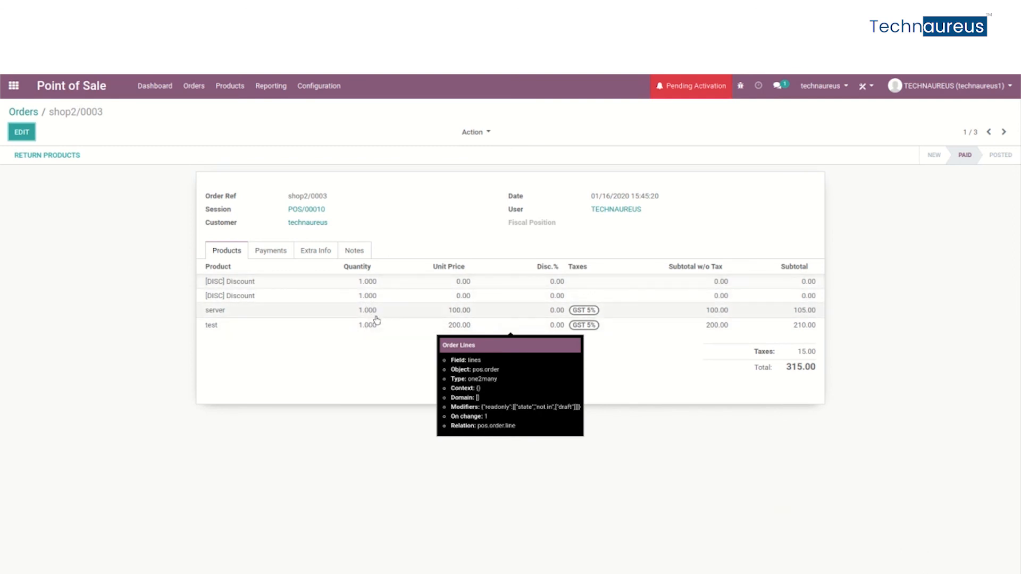
mouse_move(485, 264)
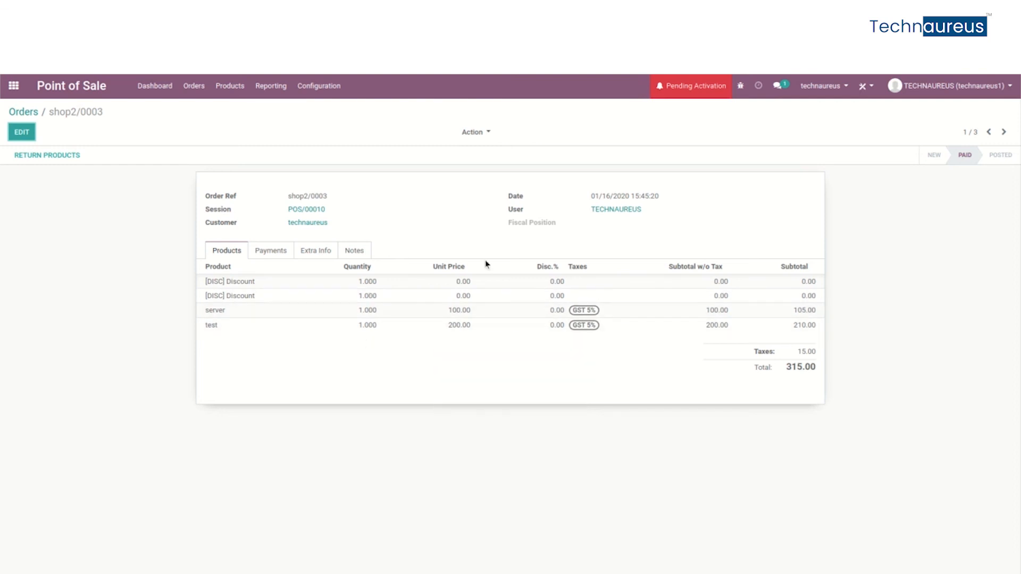